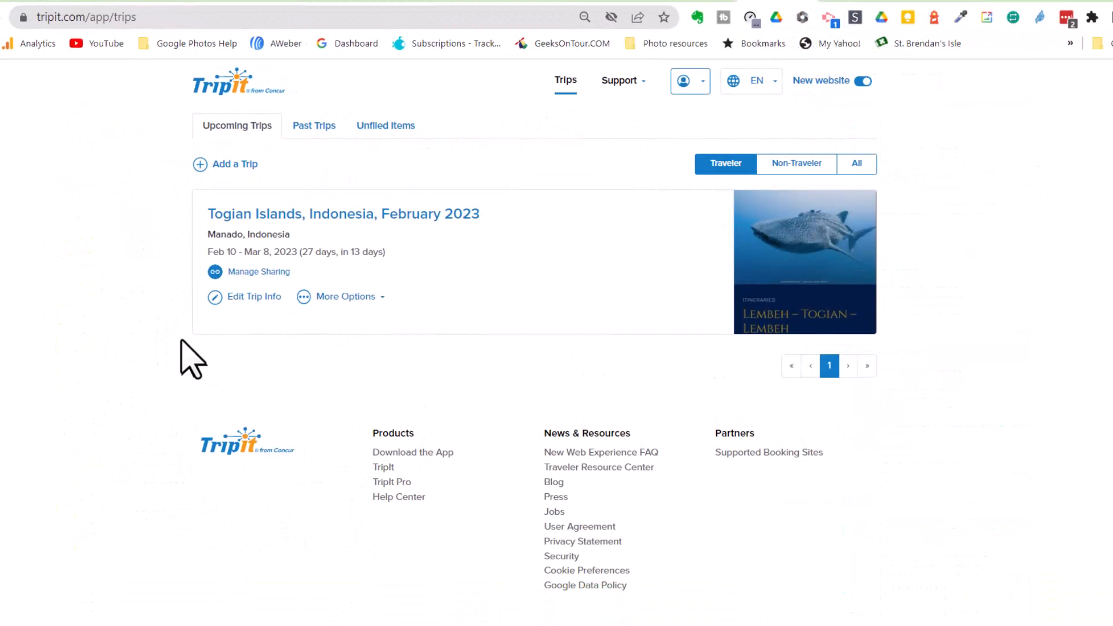
{"action": "mouse_move", "coordinate": [470, 356]}
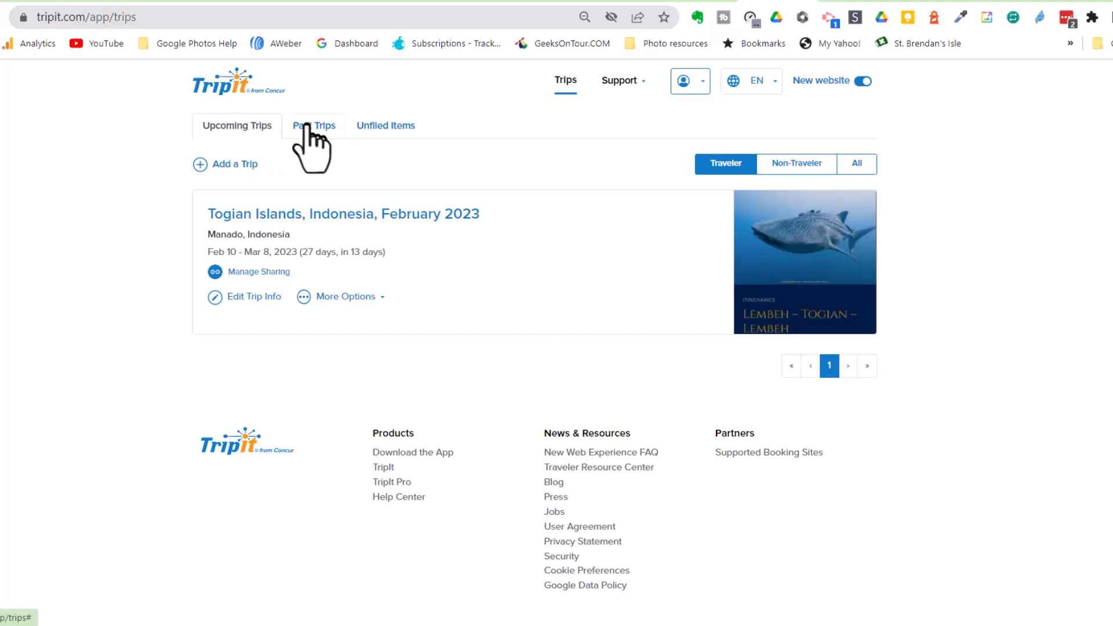
- Check Past Trips and Unfiled Items, then return to the Togian Islands, Indonesia February 2023 trip
{"action": "left_click", "coordinate": [314, 125]}
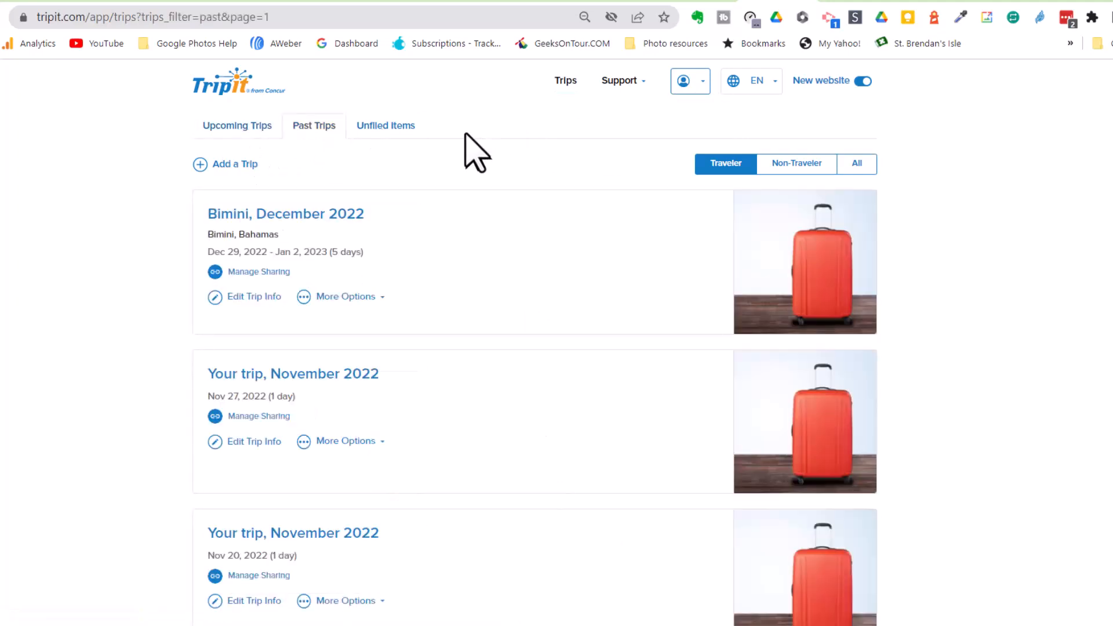
{"action": "left_click", "coordinate": [385, 125]}
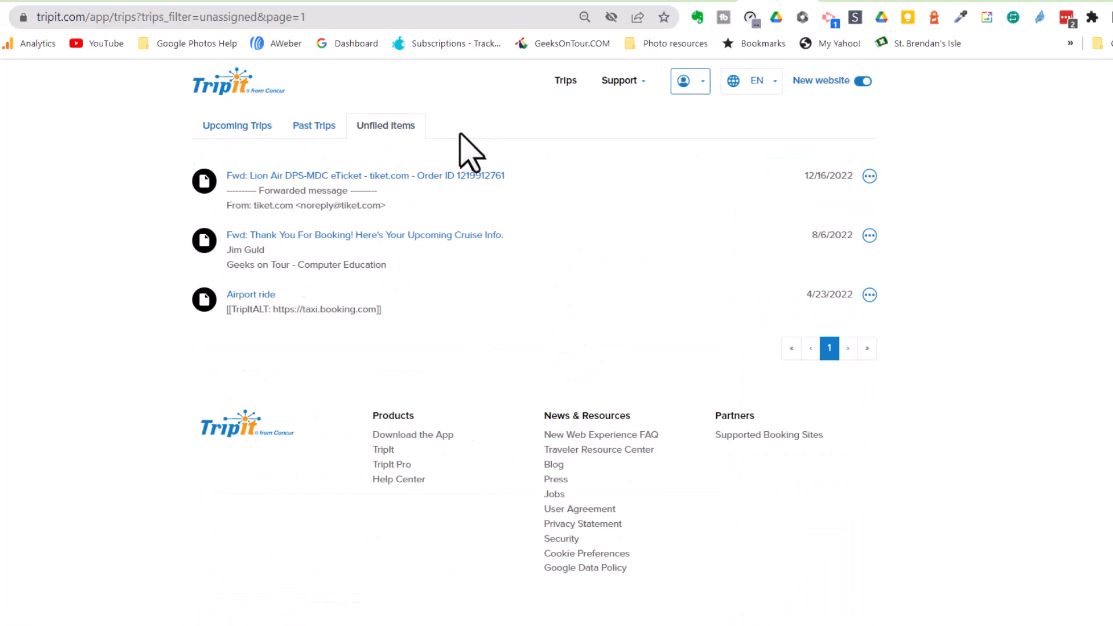
{"action": "left_click", "coordinate": [237, 125]}
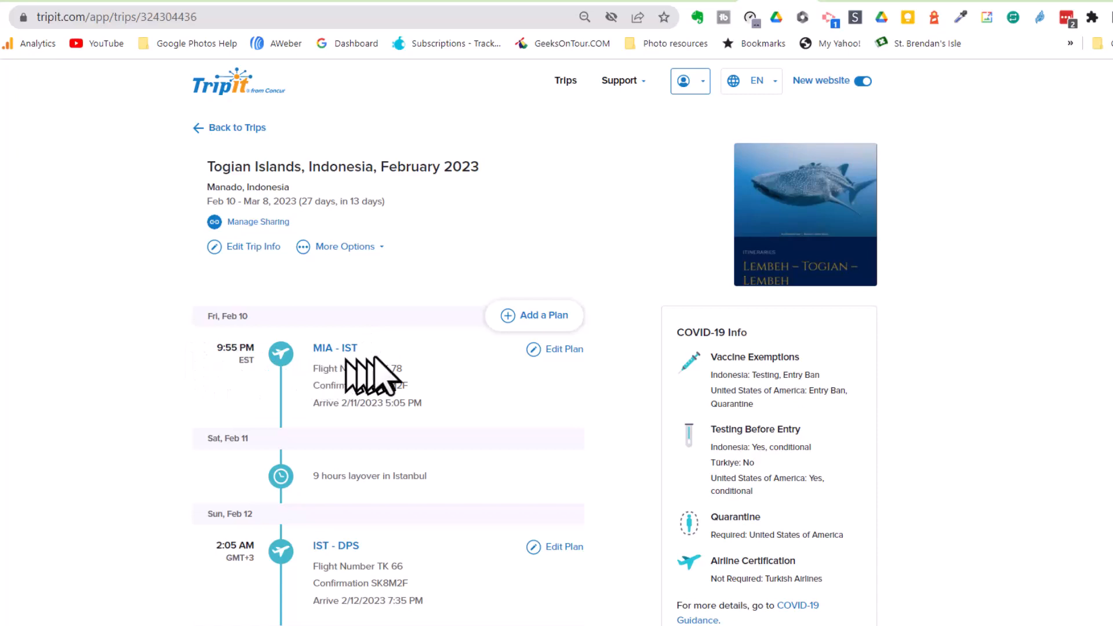
{"action": "mouse_move", "coordinate": [443, 406]}
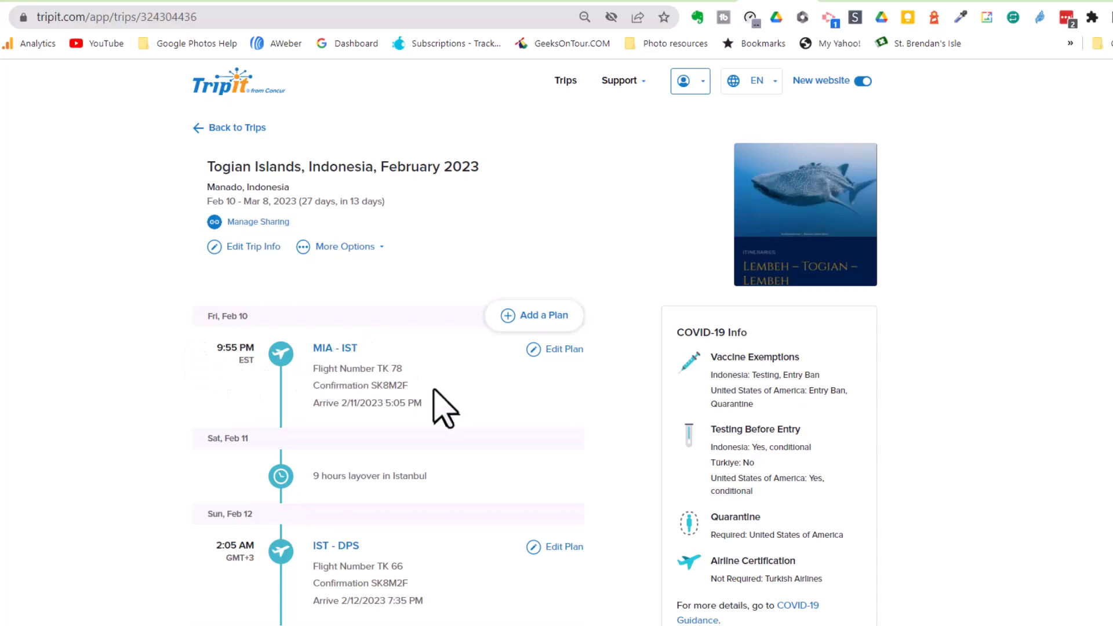
- Show the detail page of the Lion Air DPS–MDC flight from the itinerary
{"action": "scroll", "scroll_direction": "down", "scroll_amount": 3}
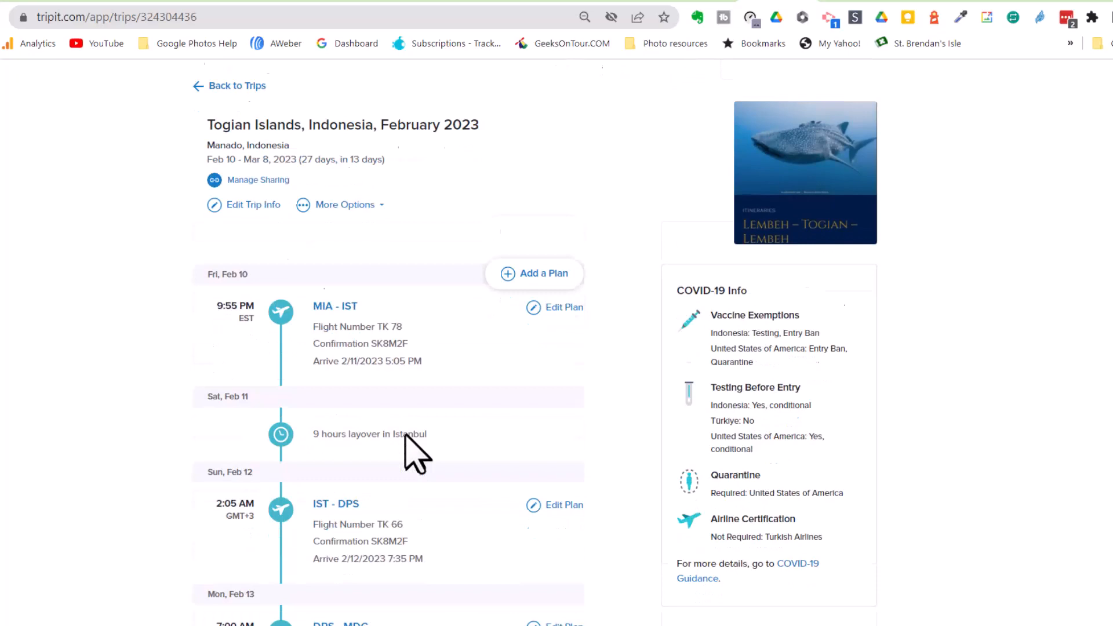
{"action": "scroll", "scroll_direction": "down", "scroll_amount": 3}
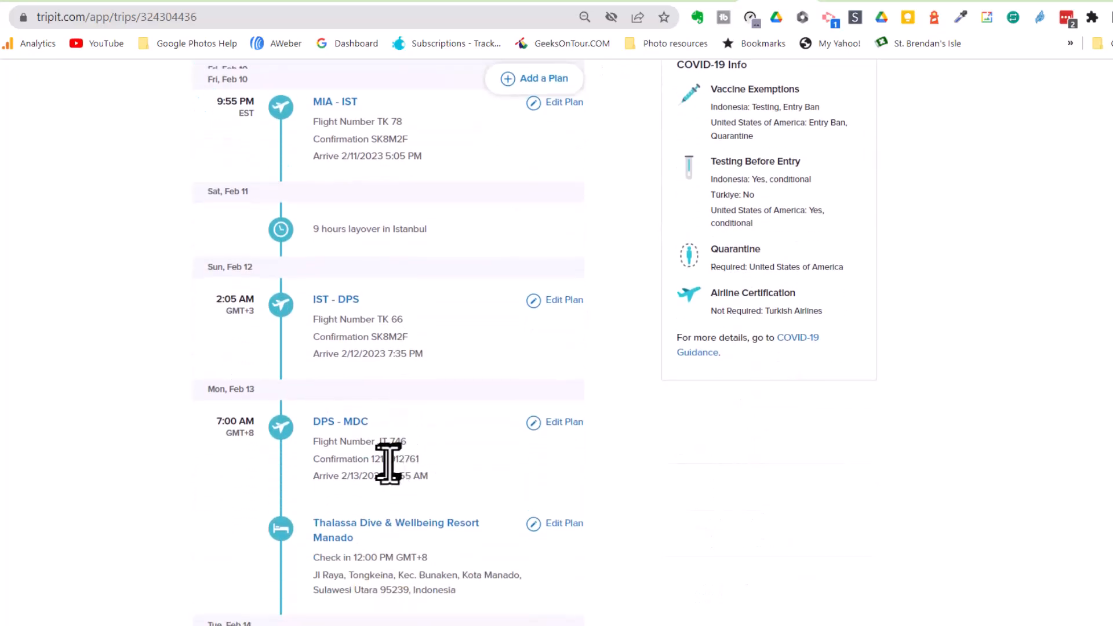
{"action": "mouse_move", "coordinate": [328, 439]}
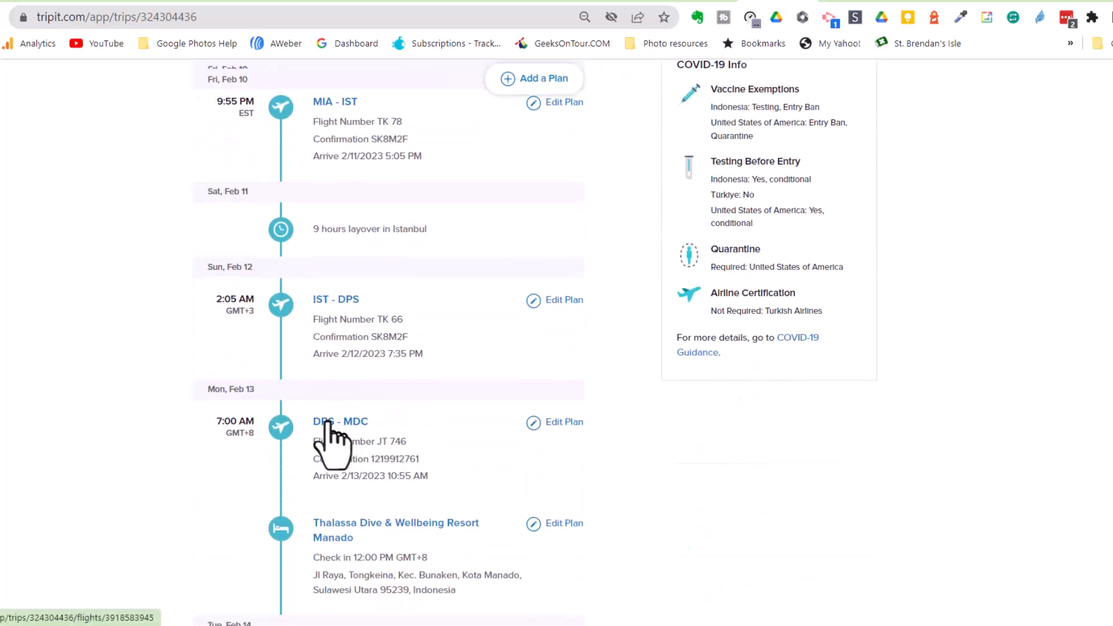
{"action": "left_click", "coordinate": [335, 422]}
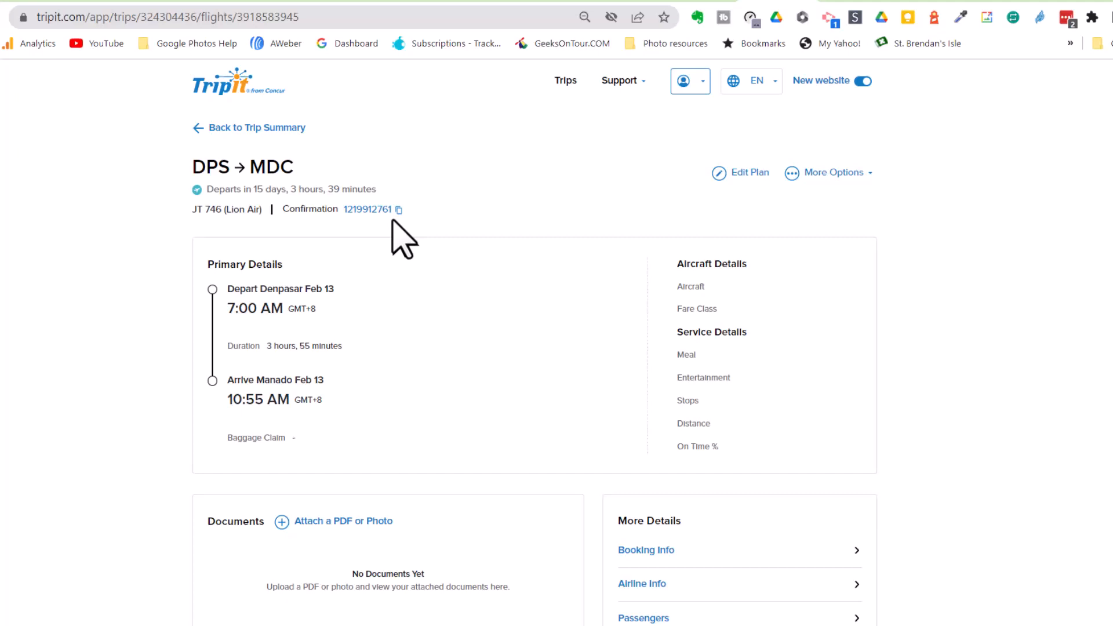
{"action": "mouse_move", "coordinate": [443, 366]}
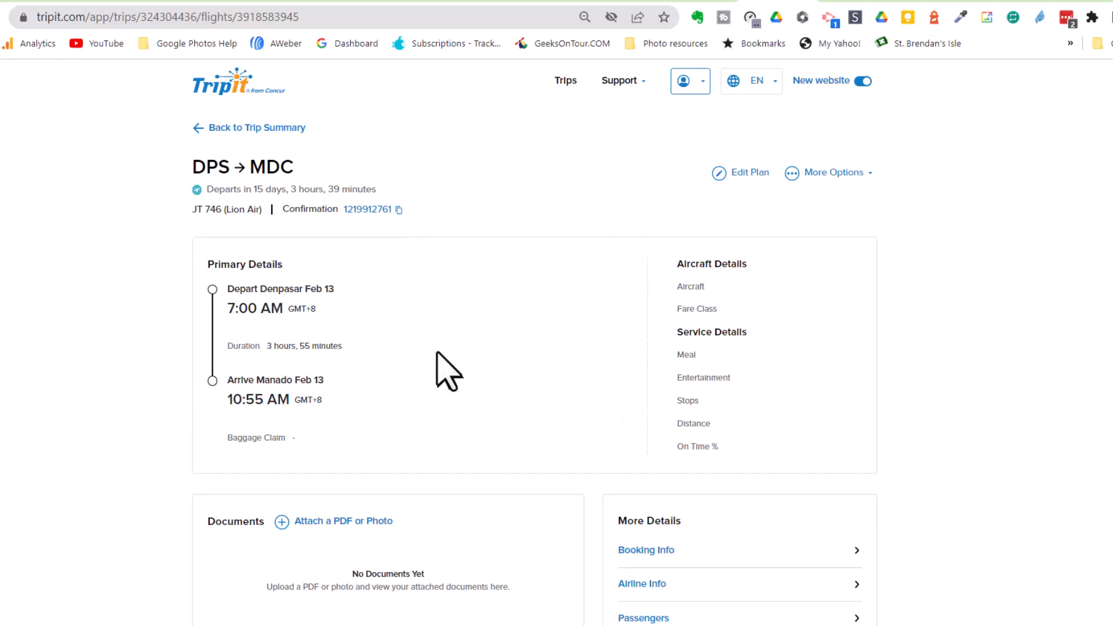
{"action": "mouse_move", "coordinate": [694, 168]}
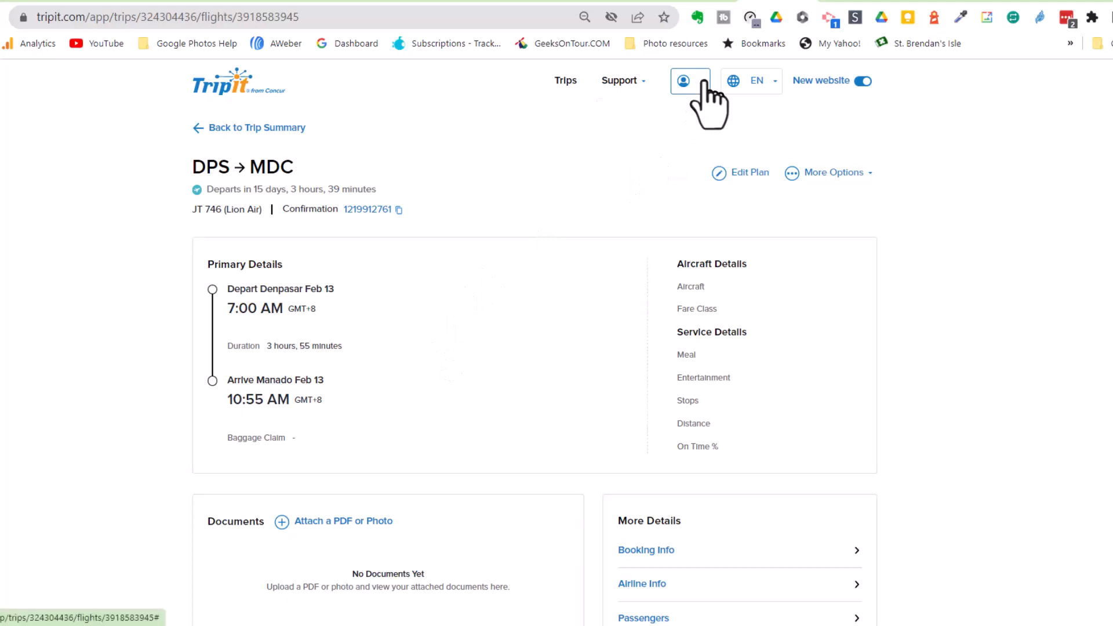
- View the account settings page listing the linked email addresses
{"action": "left_click", "coordinate": [684, 81]}
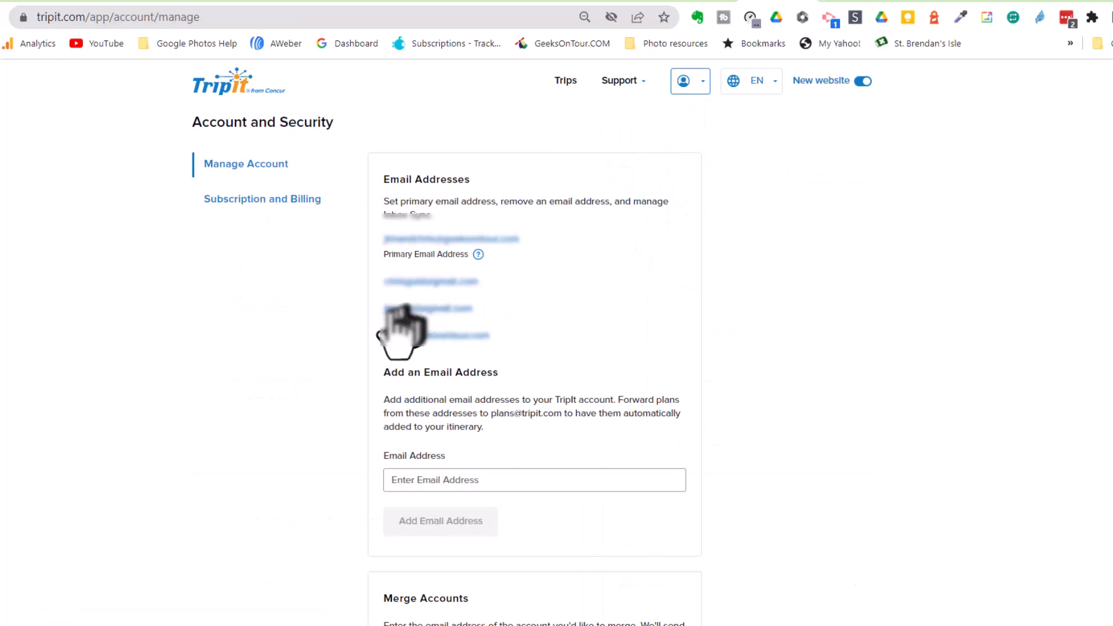
{"action": "left_click", "coordinate": [429, 309]}
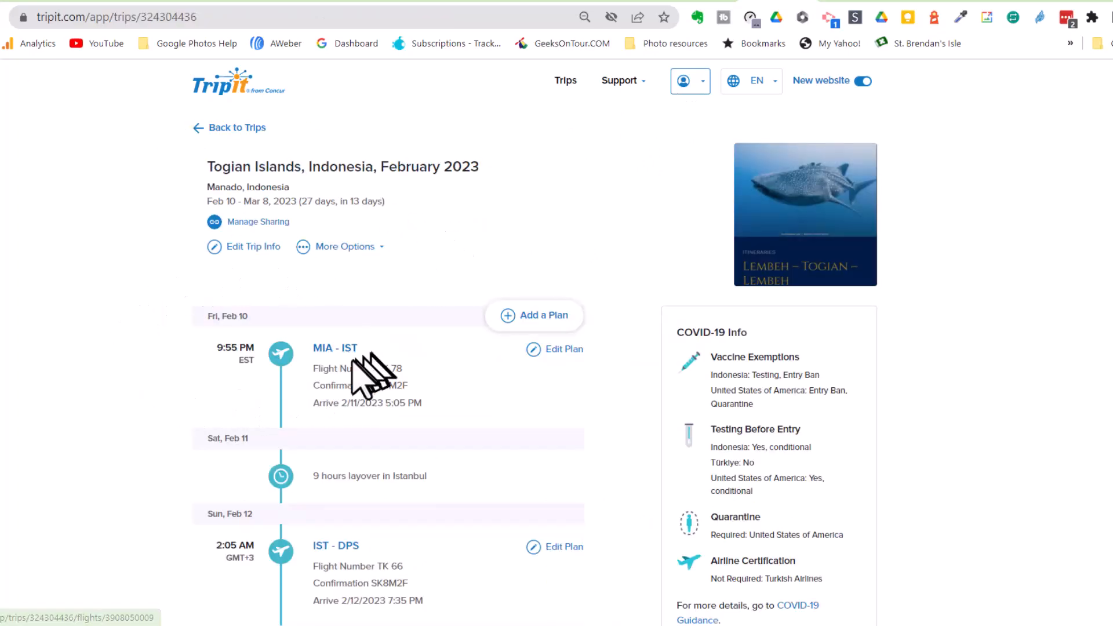
- Scroll the itinerary down to the DPS–MDC flight and the Thalassa Dive & Wellbeing Resort stay
{"action": "scroll", "scroll_direction": "down", "scroll_amount": 3}
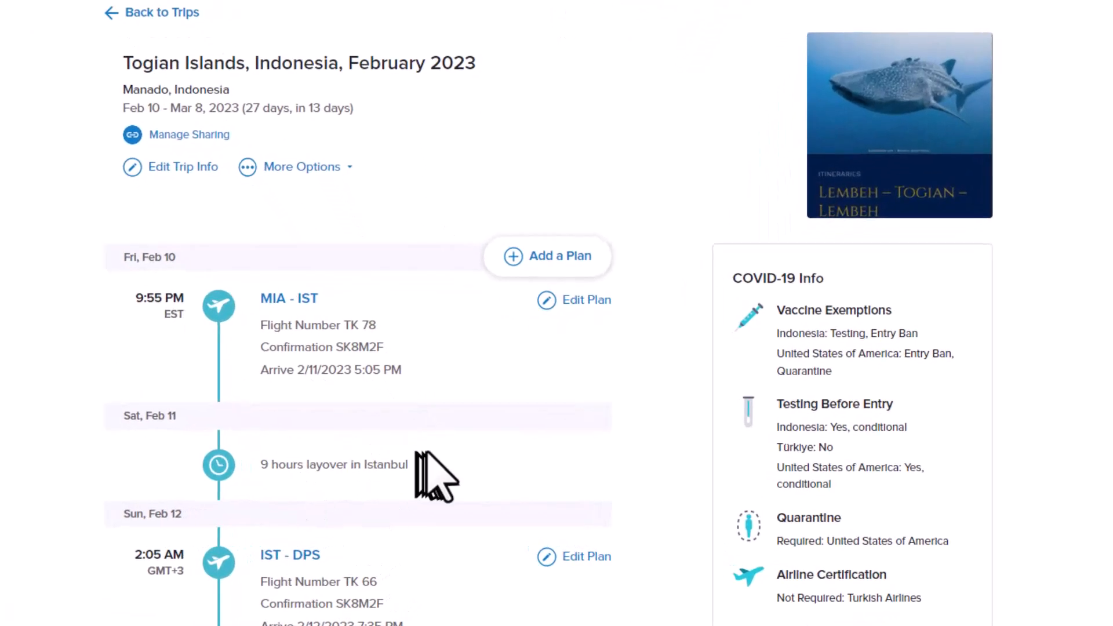
{"action": "scroll", "scroll_direction": "down", "scroll_amount": 3}
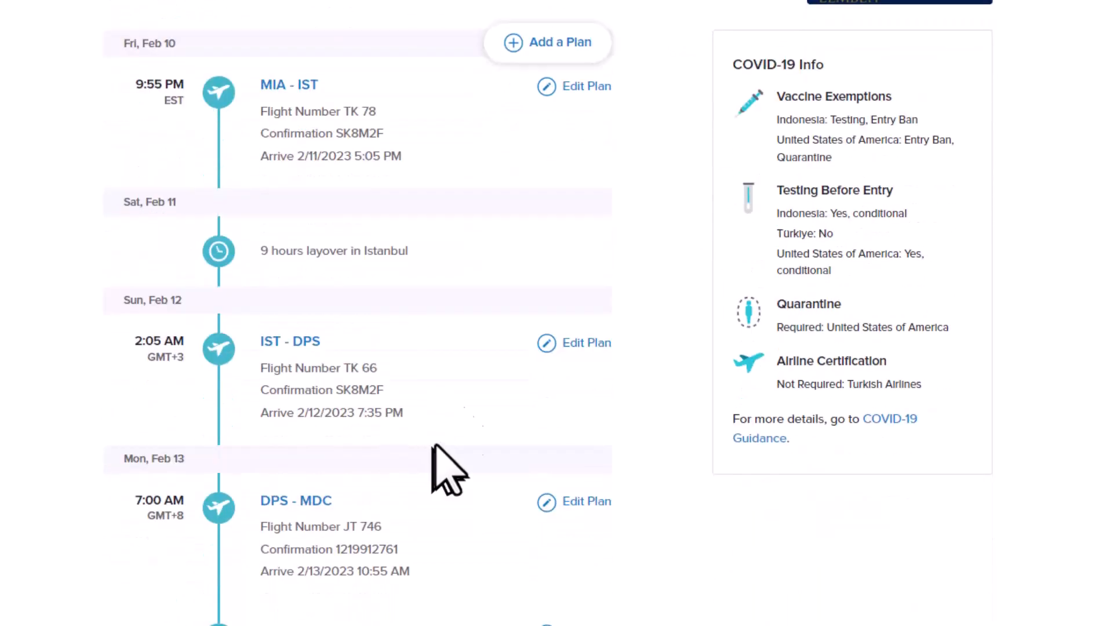
{"action": "mouse_move", "coordinate": [336, 374]}
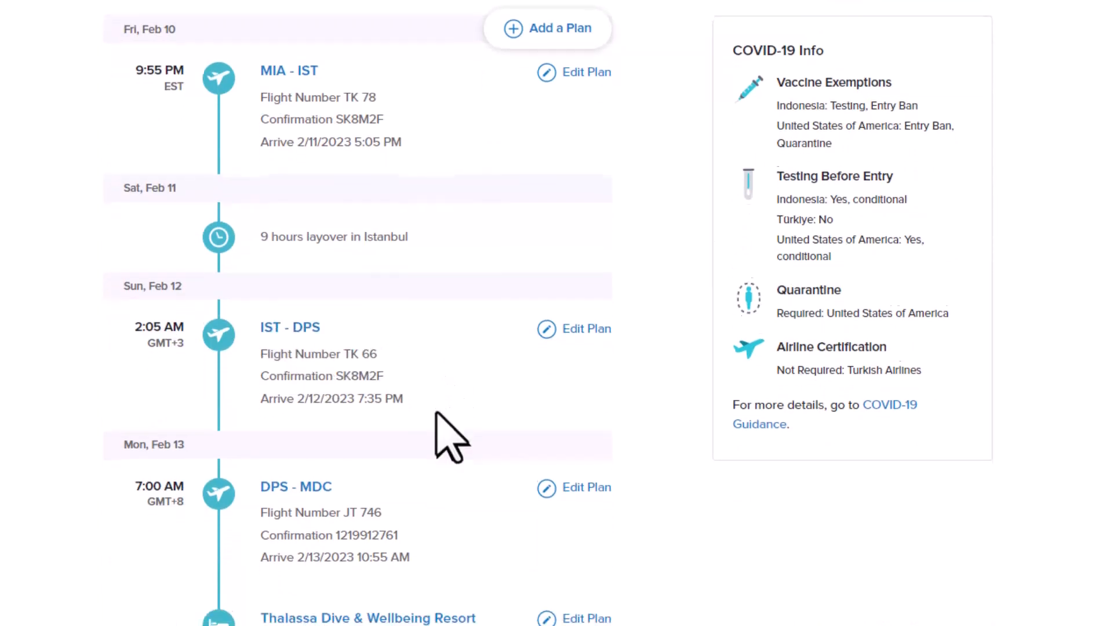
{"action": "scroll", "scroll_direction": "down", "scroll_amount": 3}
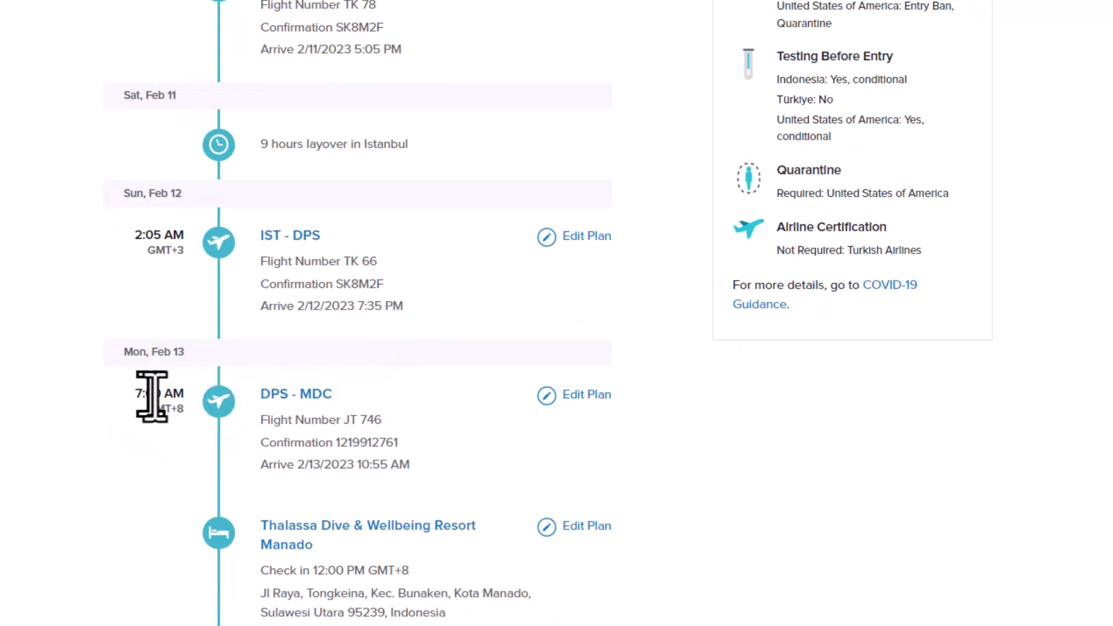
{"action": "mouse_move", "coordinate": [369, 370]}
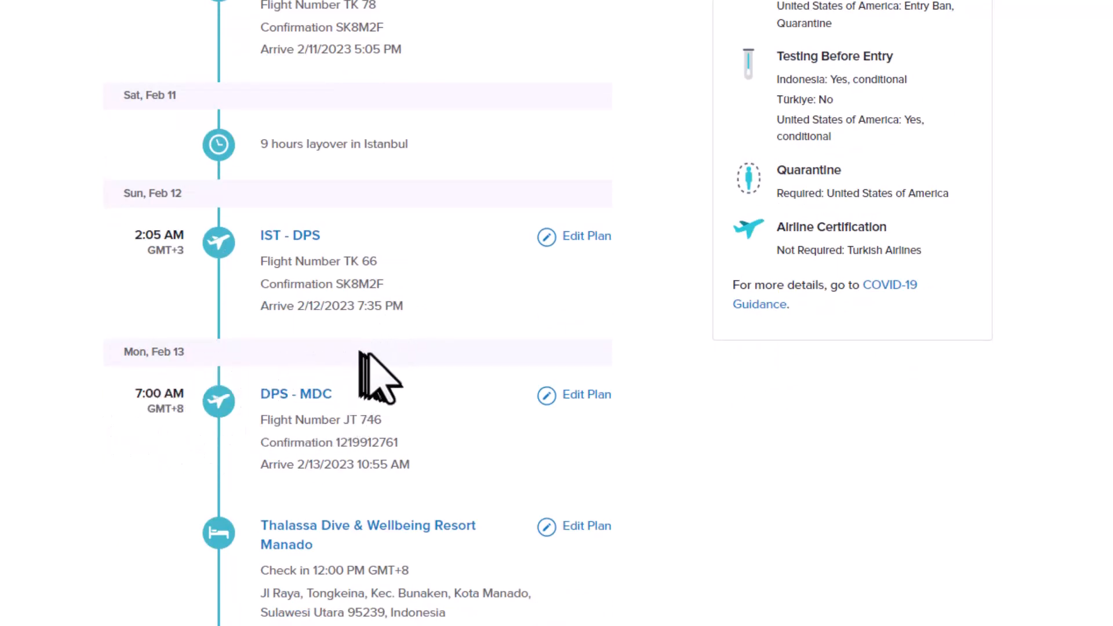
{"action": "mouse_move", "coordinate": [409, 372]}
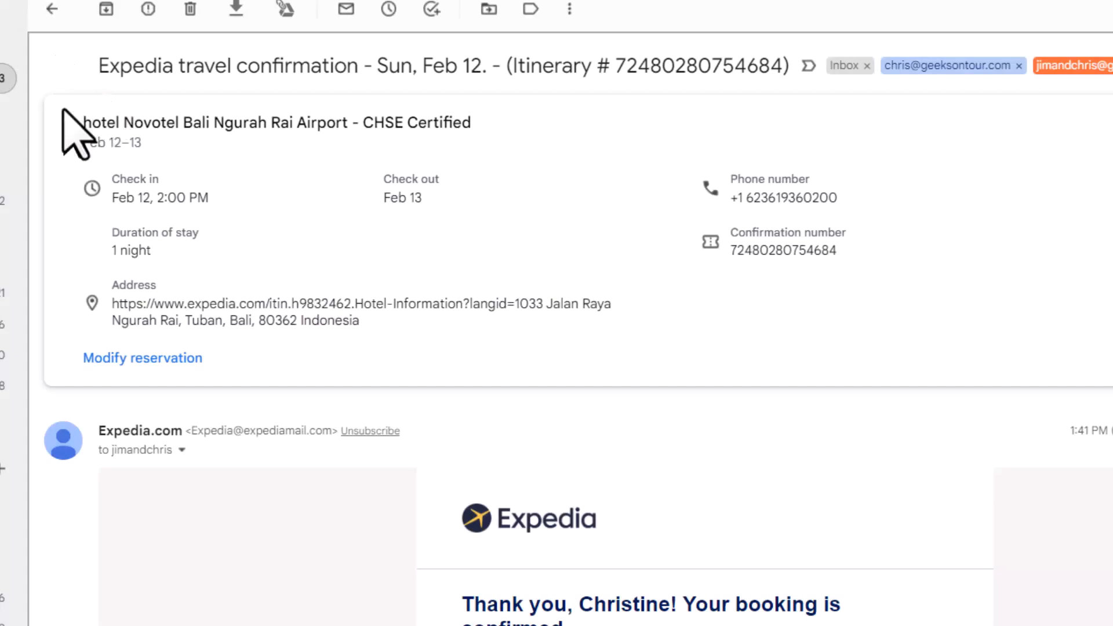
{"action": "mouse_move", "coordinate": [361, 168]}
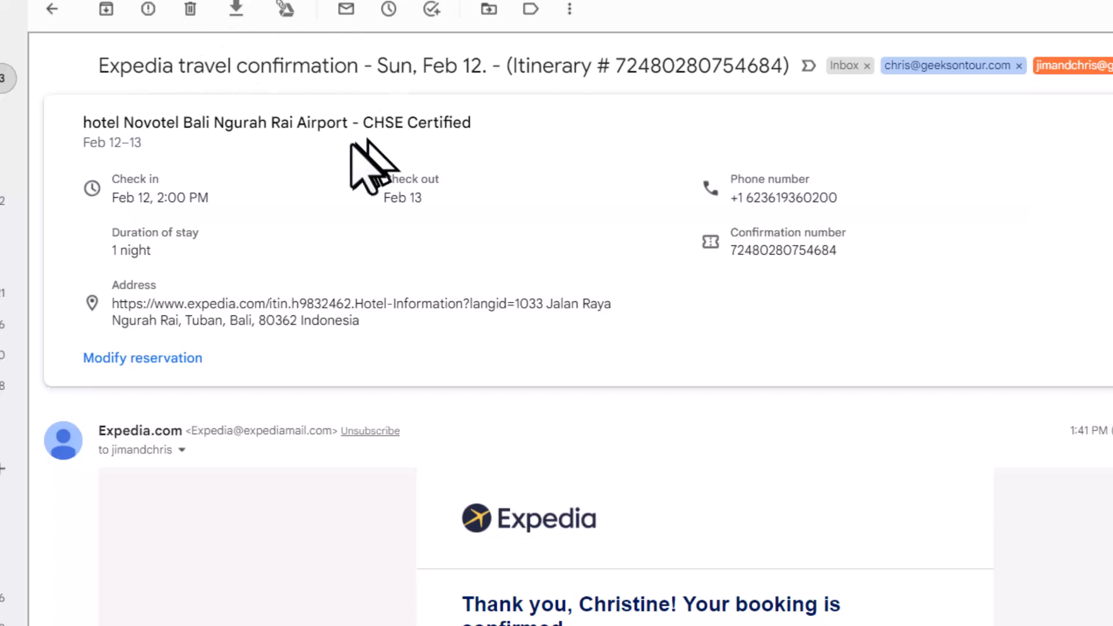
{"action": "mouse_move", "coordinate": [328, 114]}
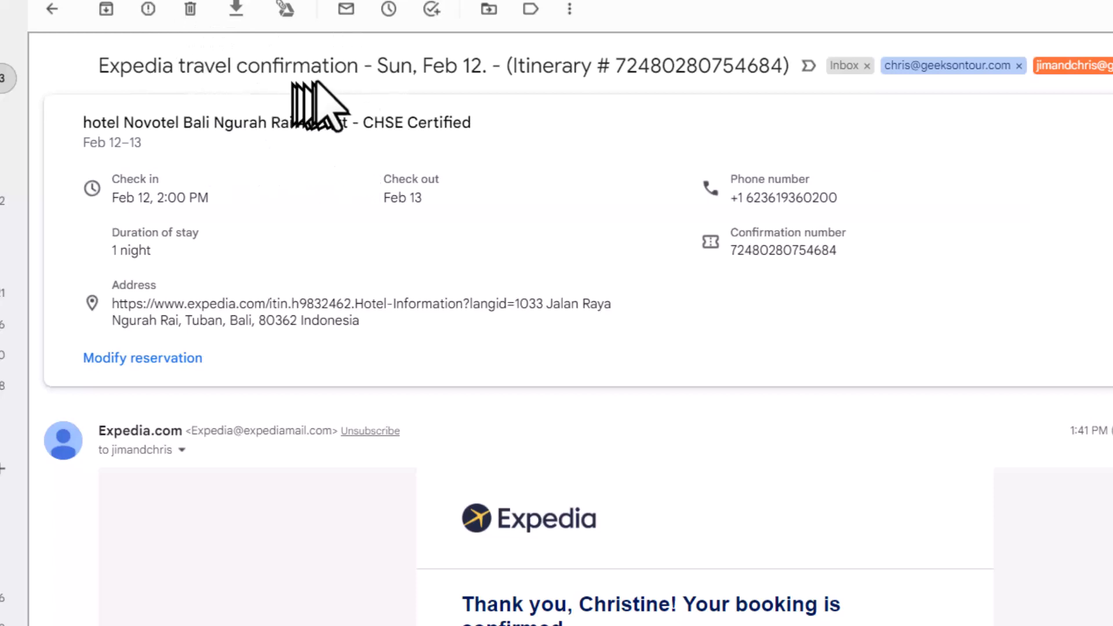
{"action": "mouse_move", "coordinate": [441, 83]}
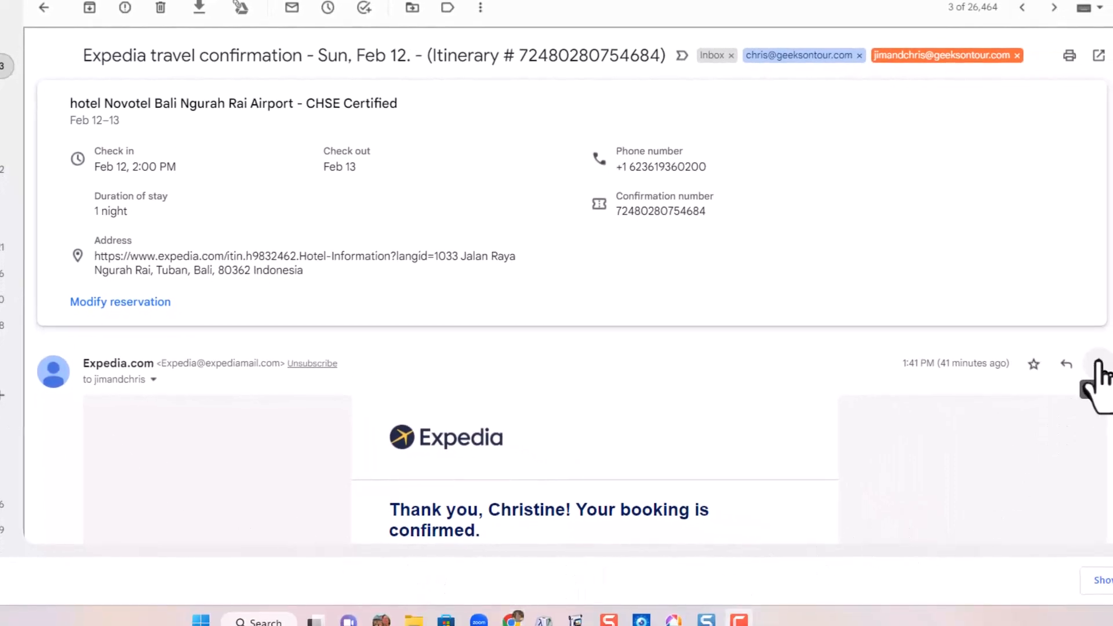
{"action": "mouse_move", "coordinate": [963, 292]}
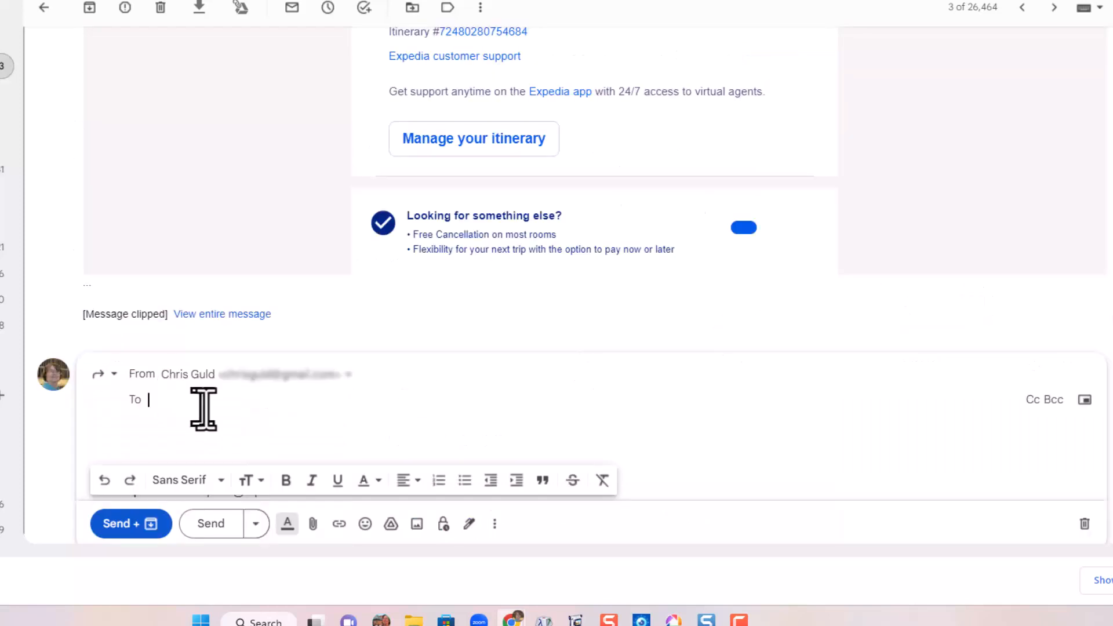
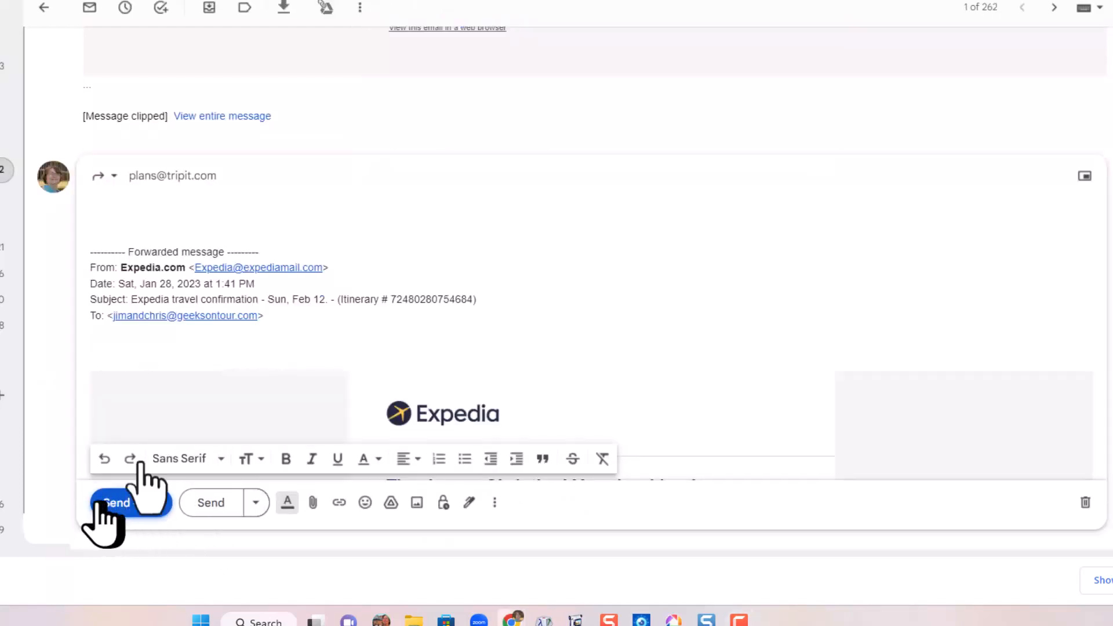
{"action": "left_click", "coordinate": [116, 502]}
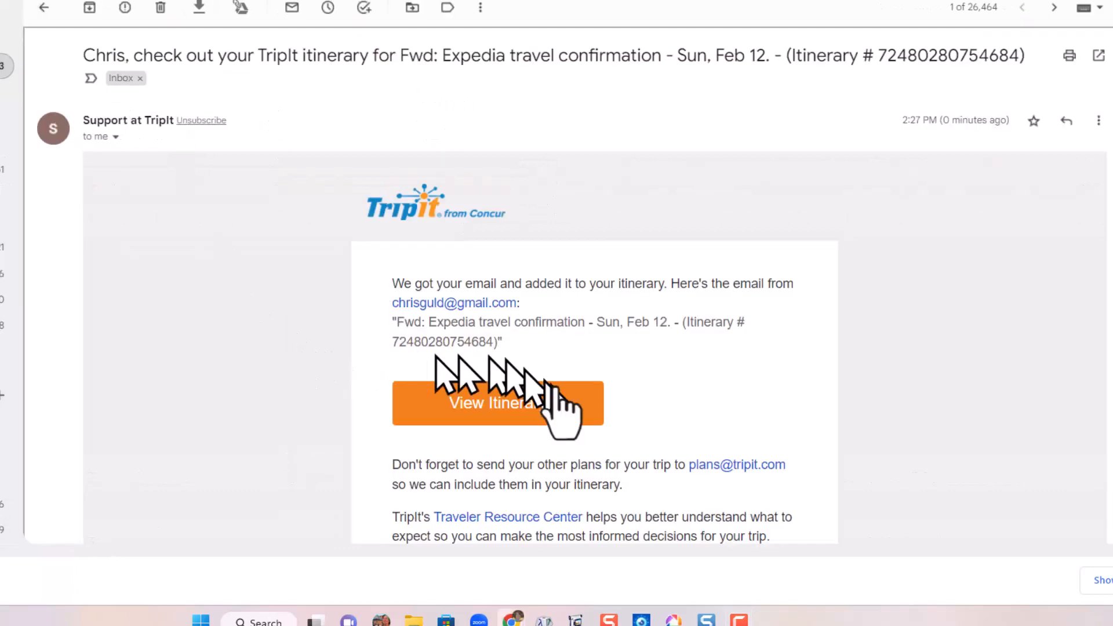
{"action": "mouse_move", "coordinate": [202, 121]}
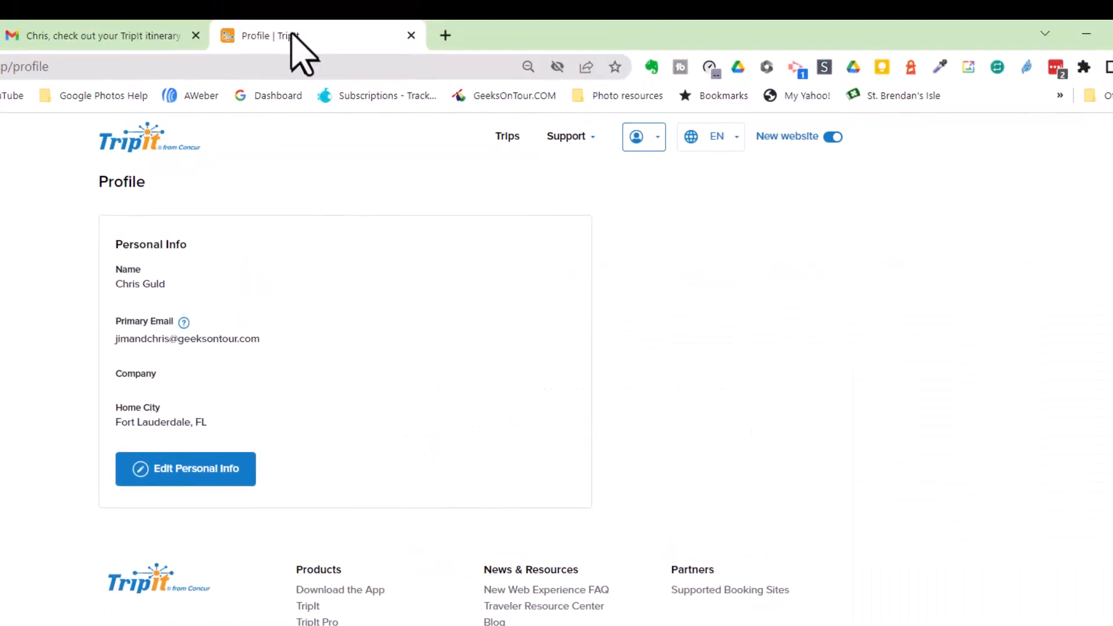
{"action": "mouse_move", "coordinate": [508, 136]}
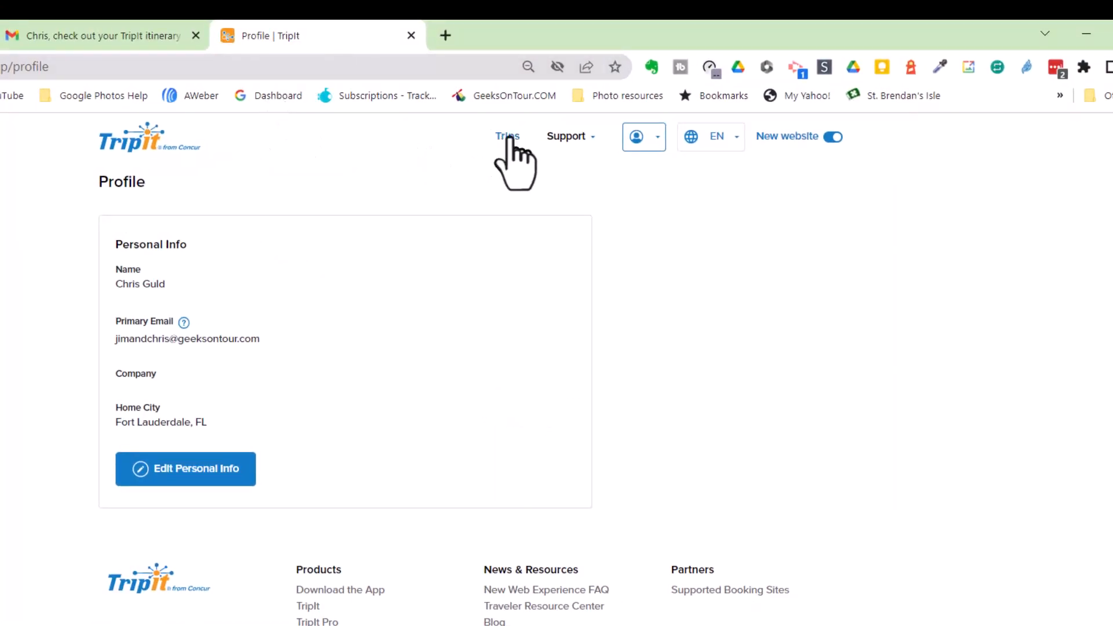
- Review the Togian Islands itinerary with the new Novotel Bali stay, Thalassa, Lembeh Resort and the MDC–UPG flight
{"action": "left_click", "coordinate": [507, 136]}
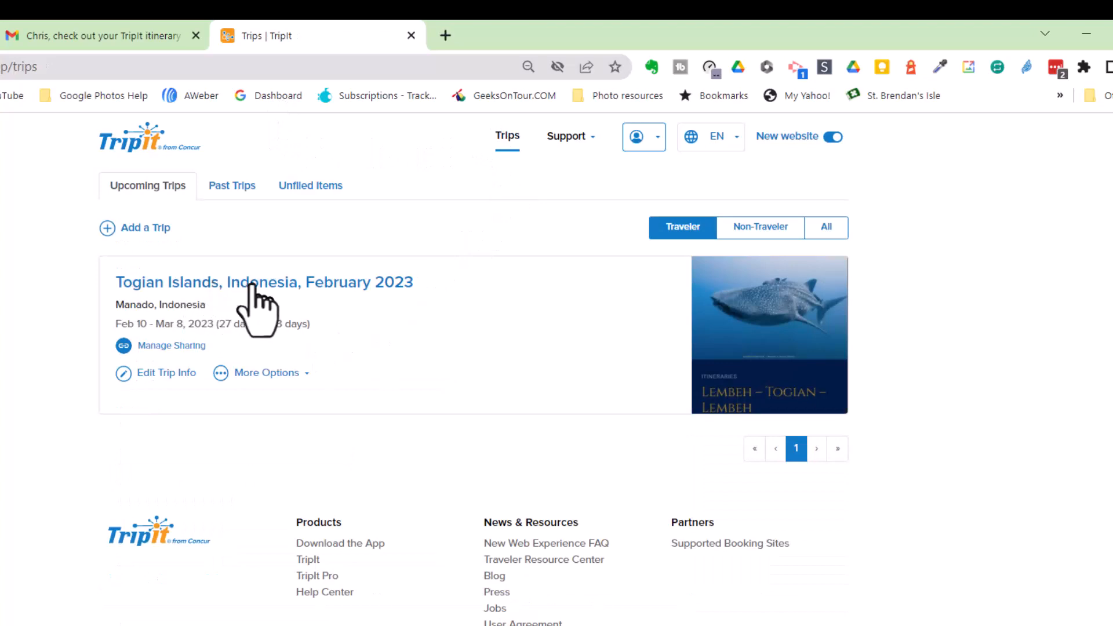
{"action": "left_click", "coordinate": [246, 282]}
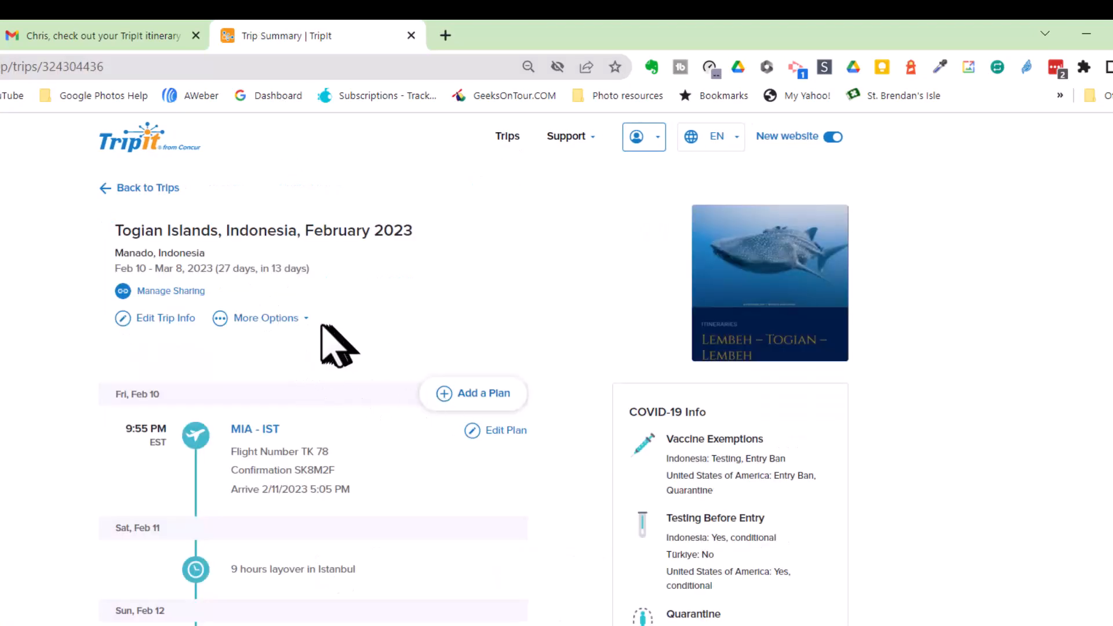
{"action": "scroll", "scroll_direction": "down", "scroll_amount": 3}
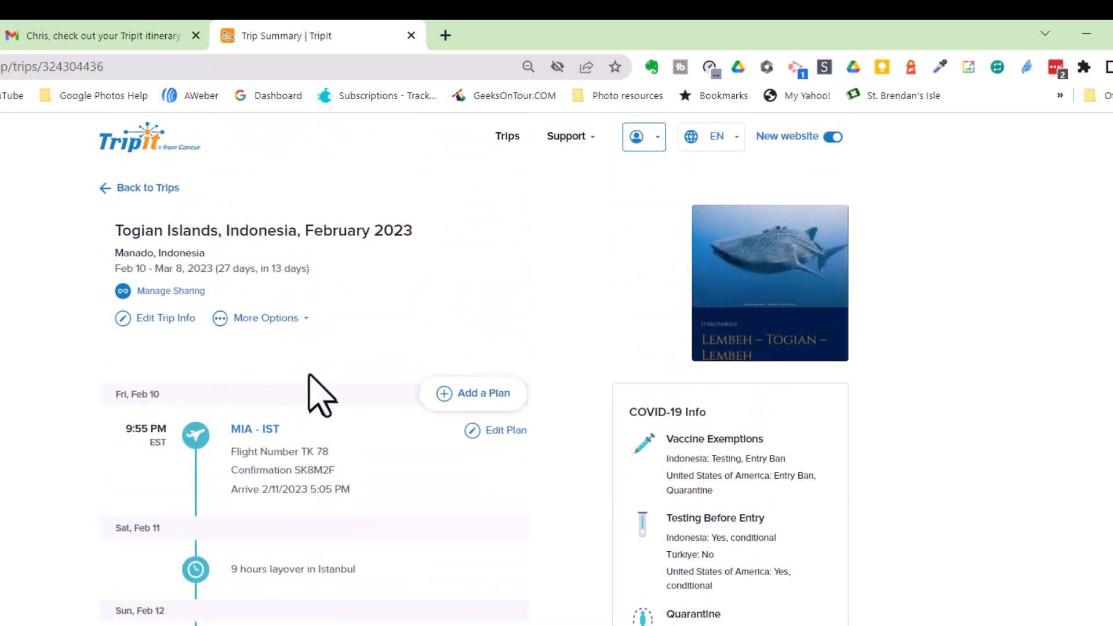
{"action": "mouse_move", "coordinate": [280, 388]}
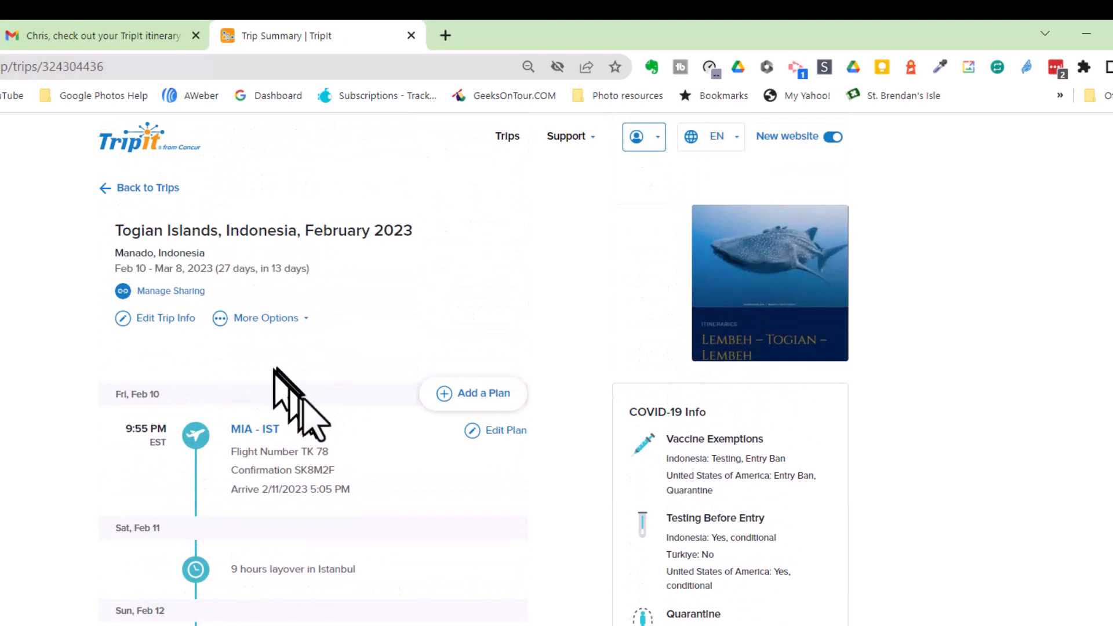
{"action": "mouse_move", "coordinate": [360, 492]}
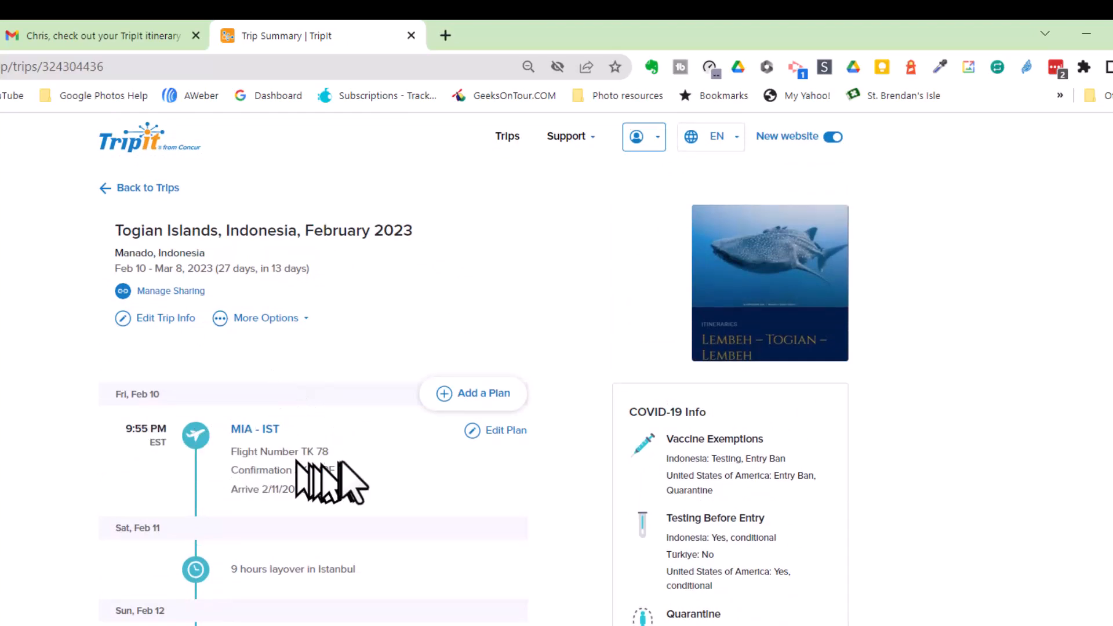
{"action": "scroll", "scroll_direction": "down", "scroll_amount": 3}
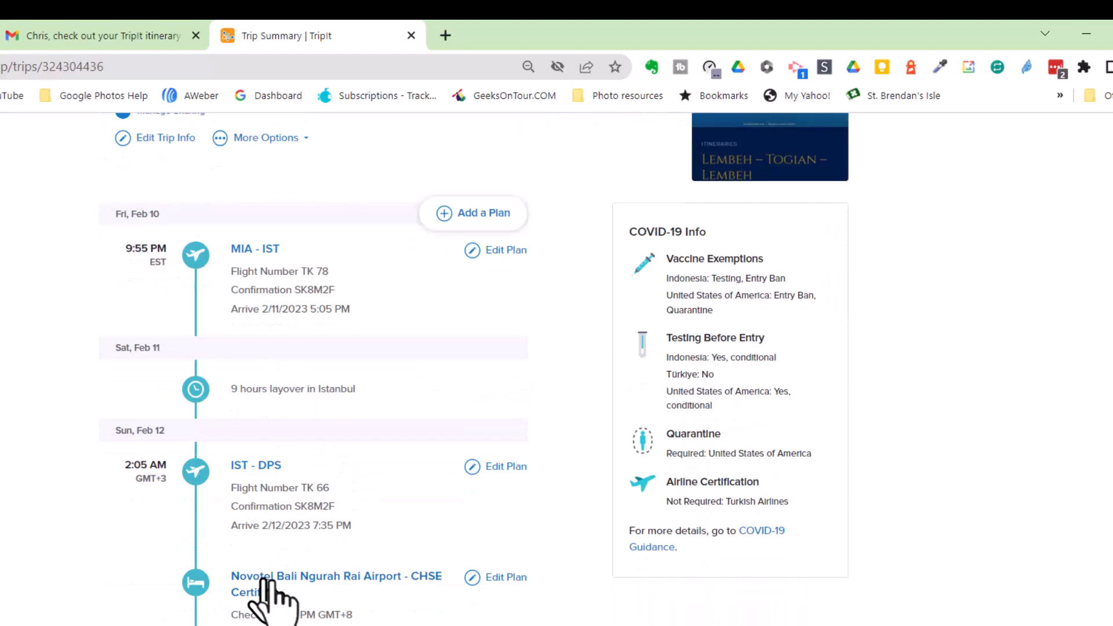
{"action": "scroll", "scroll_direction": "down", "scroll_amount": 3}
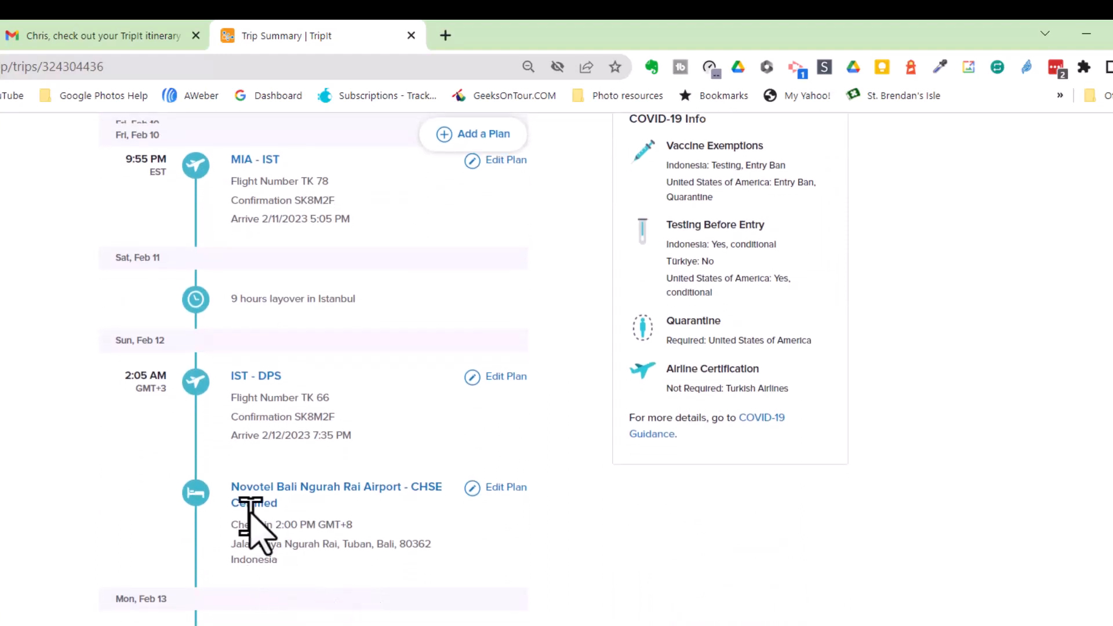
{"action": "scroll", "scroll_direction": "down", "scroll_amount": 3}
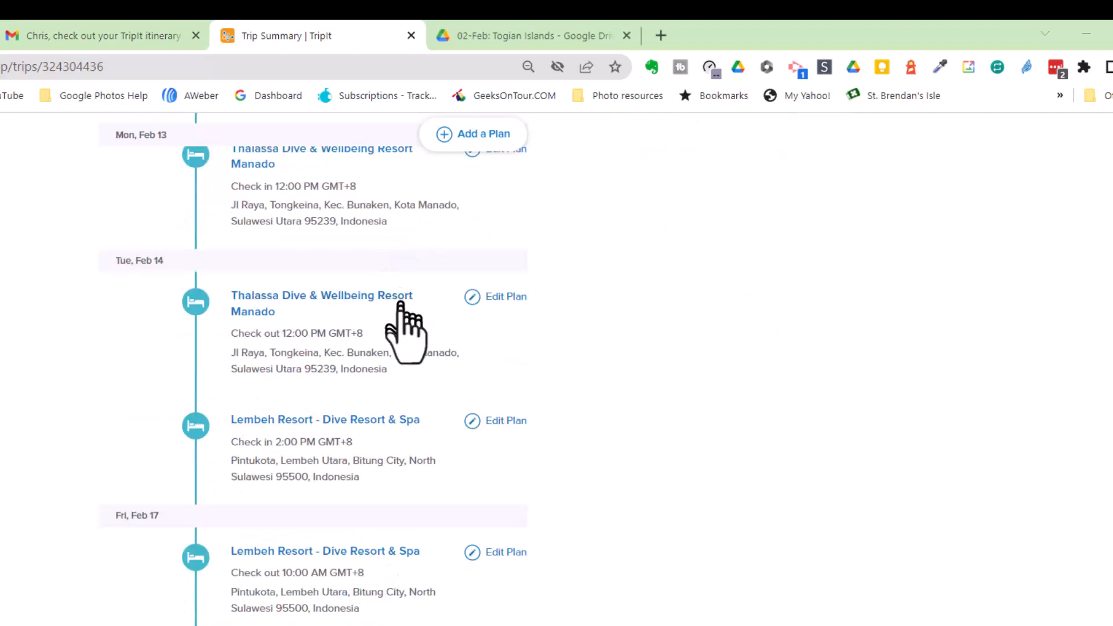
{"action": "scroll", "scroll_direction": "down", "scroll_amount": 3}
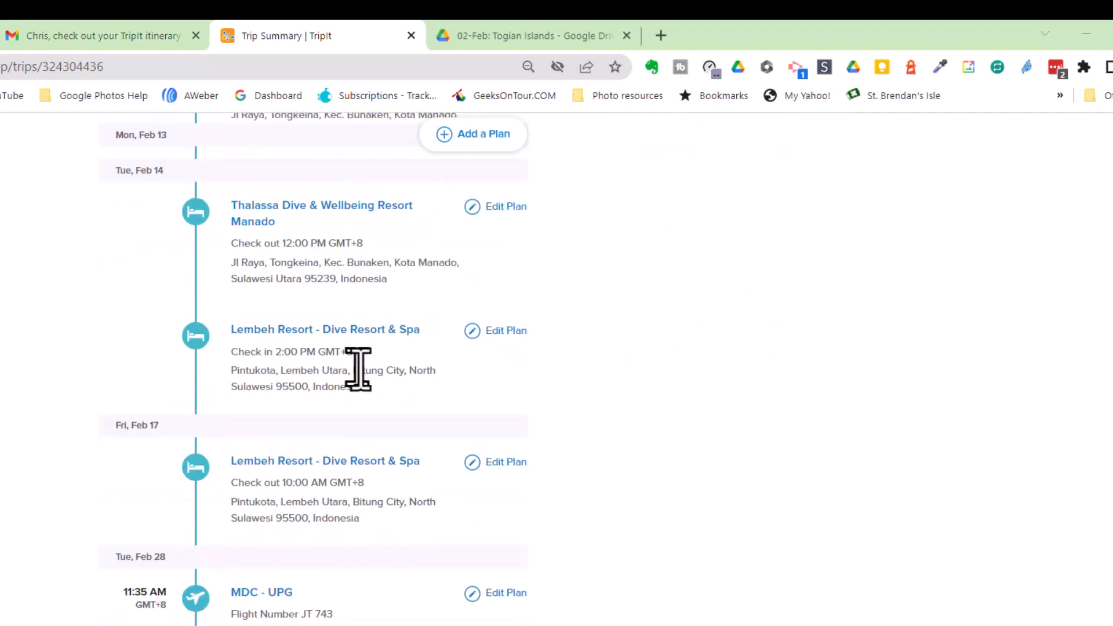
{"action": "mouse_move", "coordinate": [201, 239]}
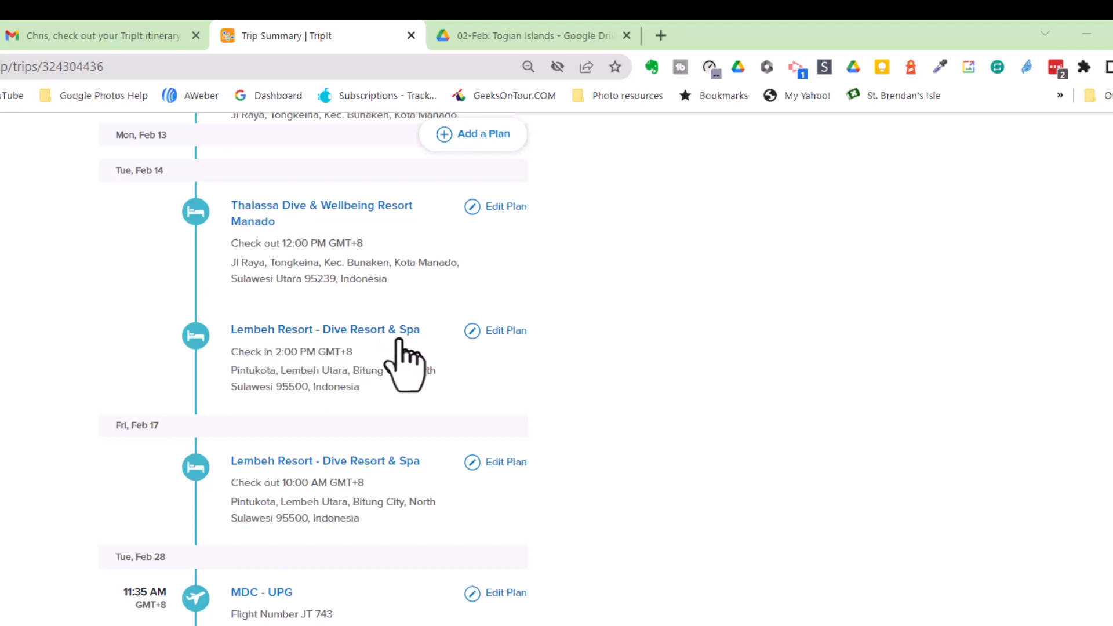
{"action": "mouse_move", "coordinate": [154, 170]}
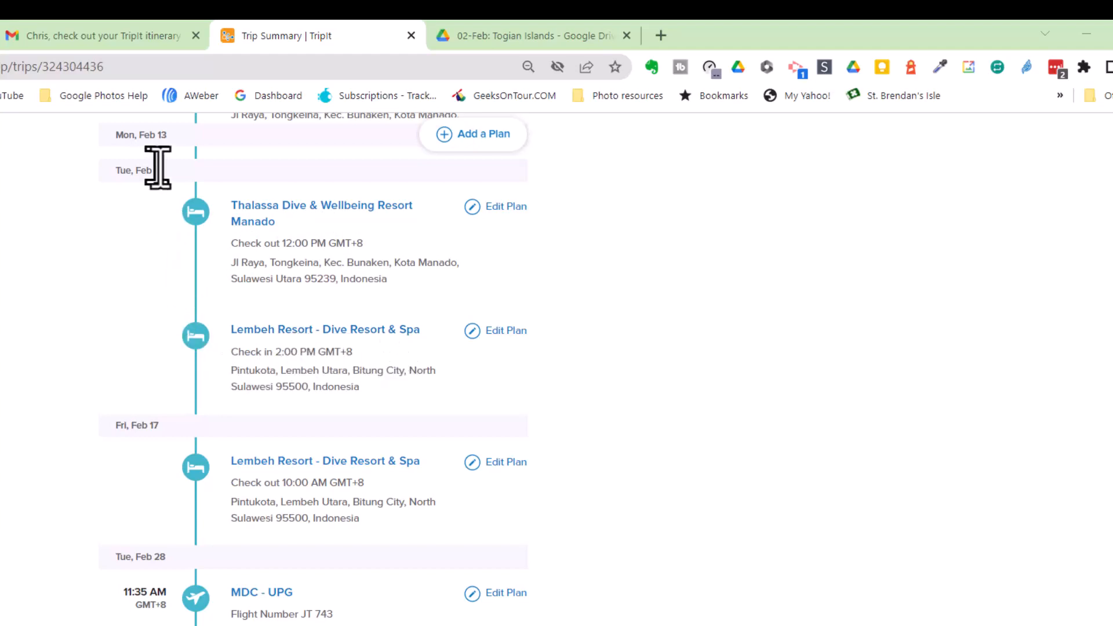
{"action": "scroll", "scroll_direction": "down", "scroll_amount": 3}
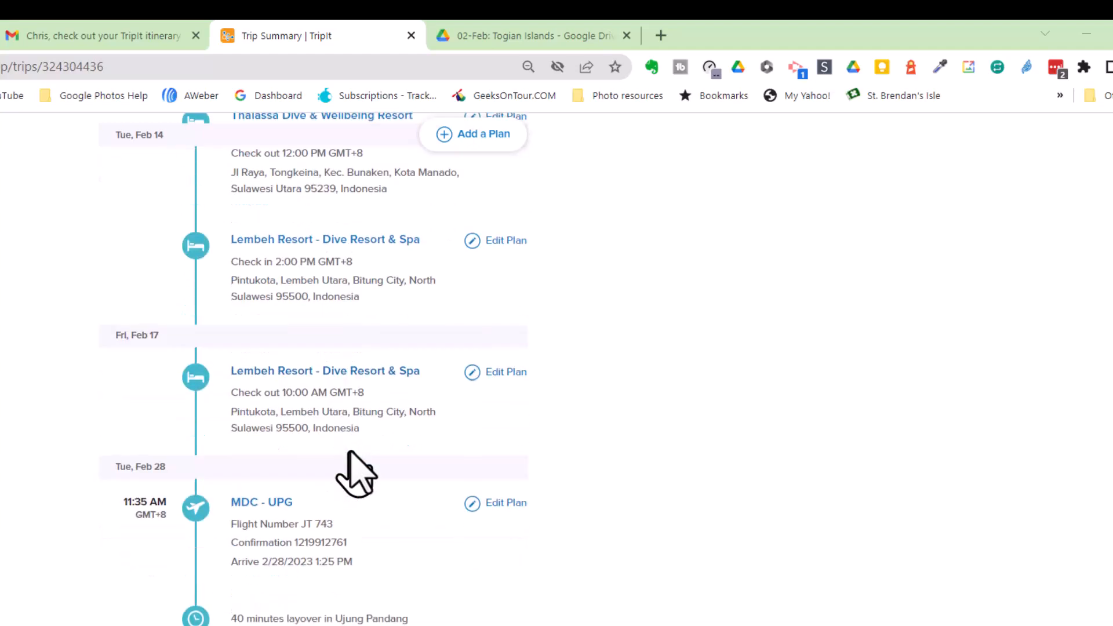
{"action": "mouse_move", "coordinate": [221, 475]}
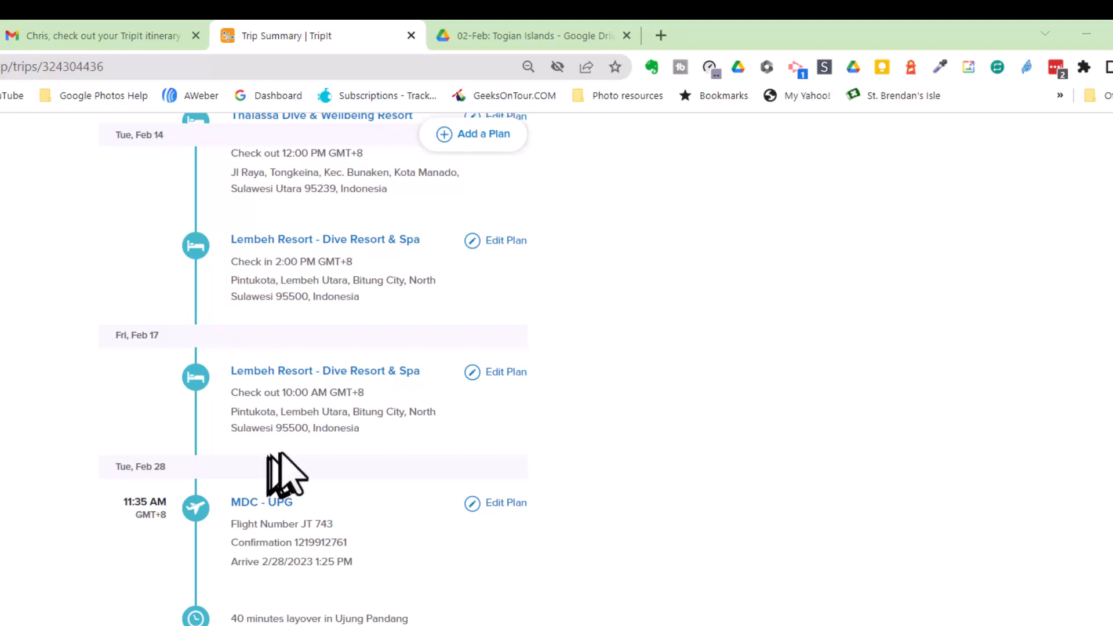
{"action": "mouse_move", "coordinate": [472, 134]}
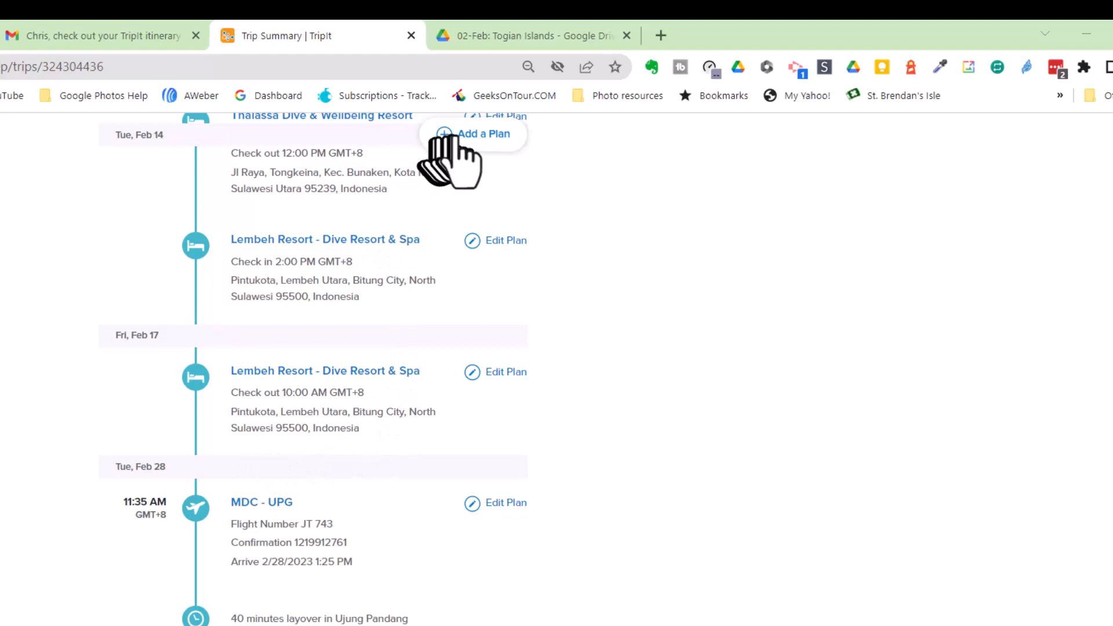
- Add an MV Mermaid I lodging plan checking in 2/17/2023 12:00 PM and out 2/28/2023 9:00 AM
{"action": "left_click", "coordinate": [476, 134]}
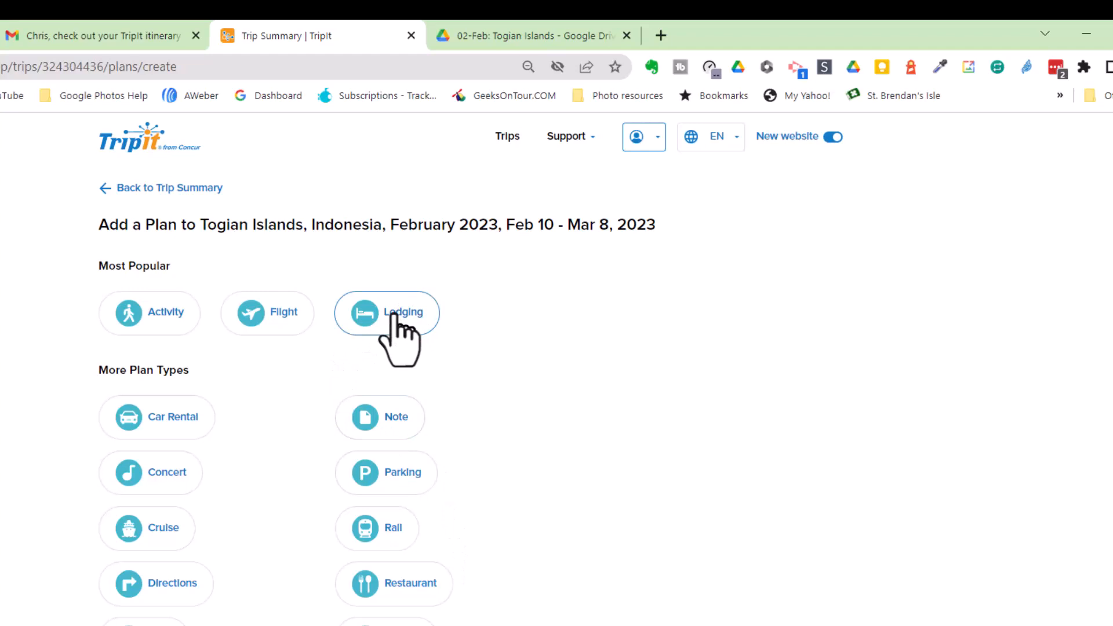
{"action": "mouse_move", "coordinate": [390, 338]}
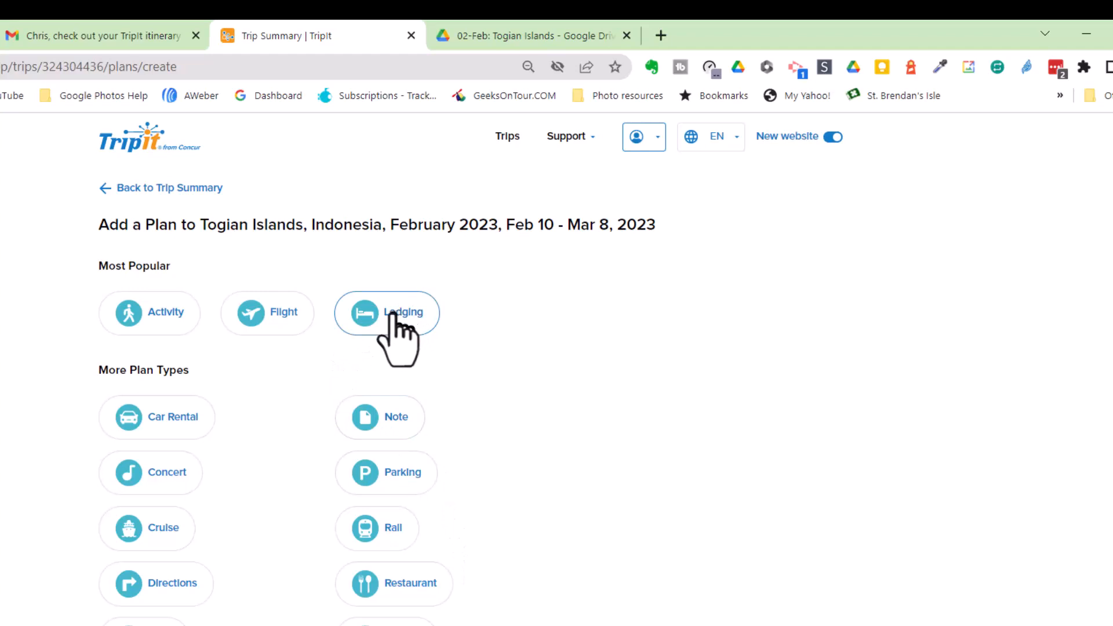
{"action": "left_click", "coordinate": [387, 313]}
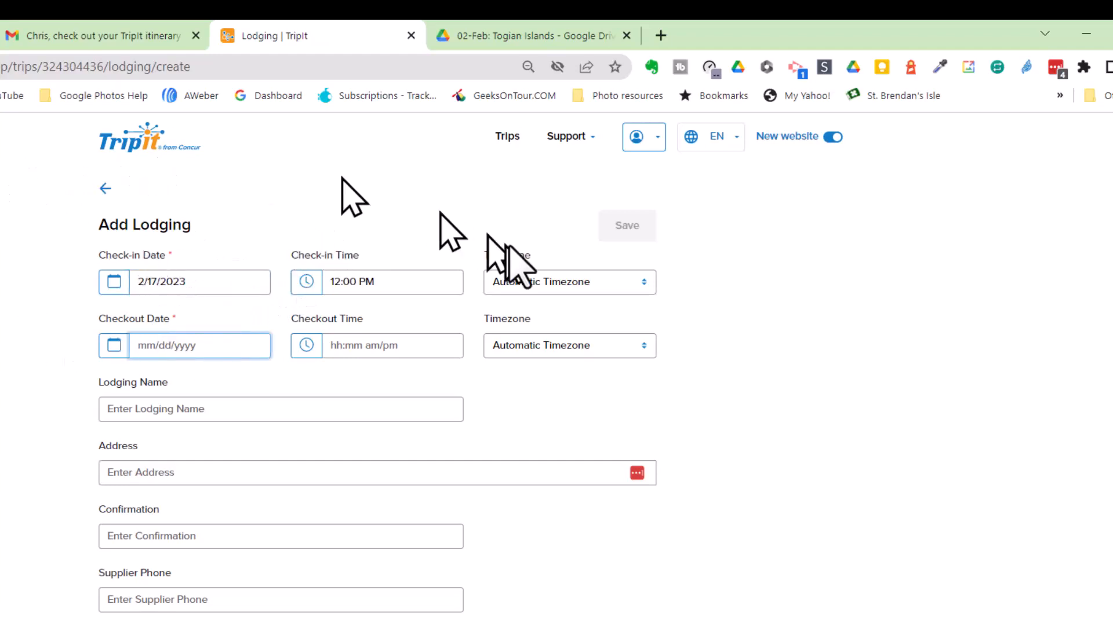
{"action": "type", "text": "2/28/2023"}
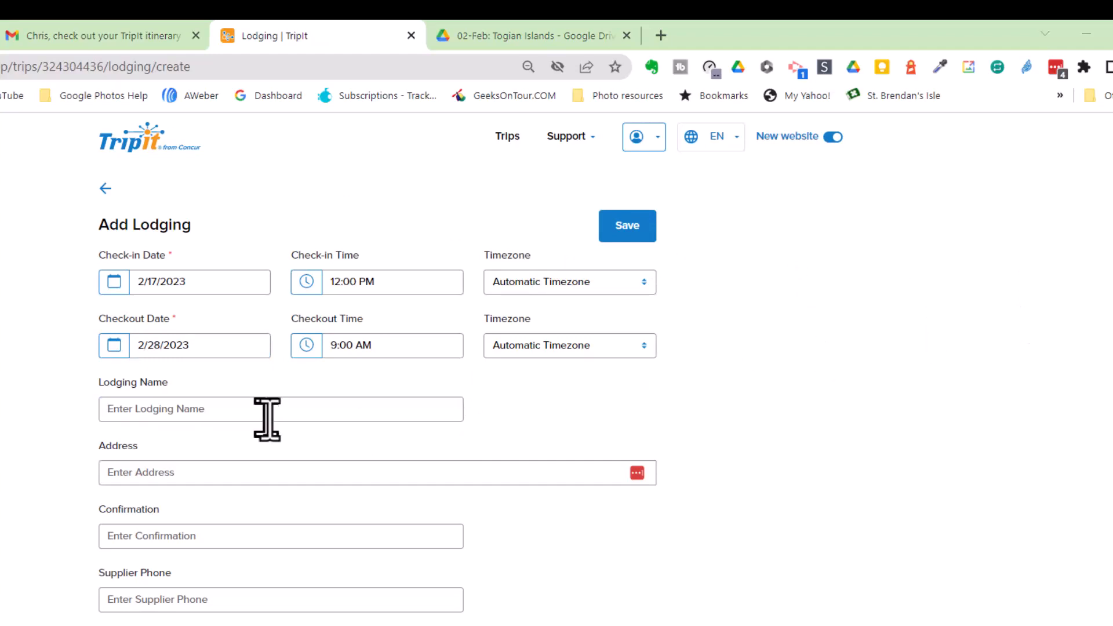
{"action": "type", "text": "MV"}
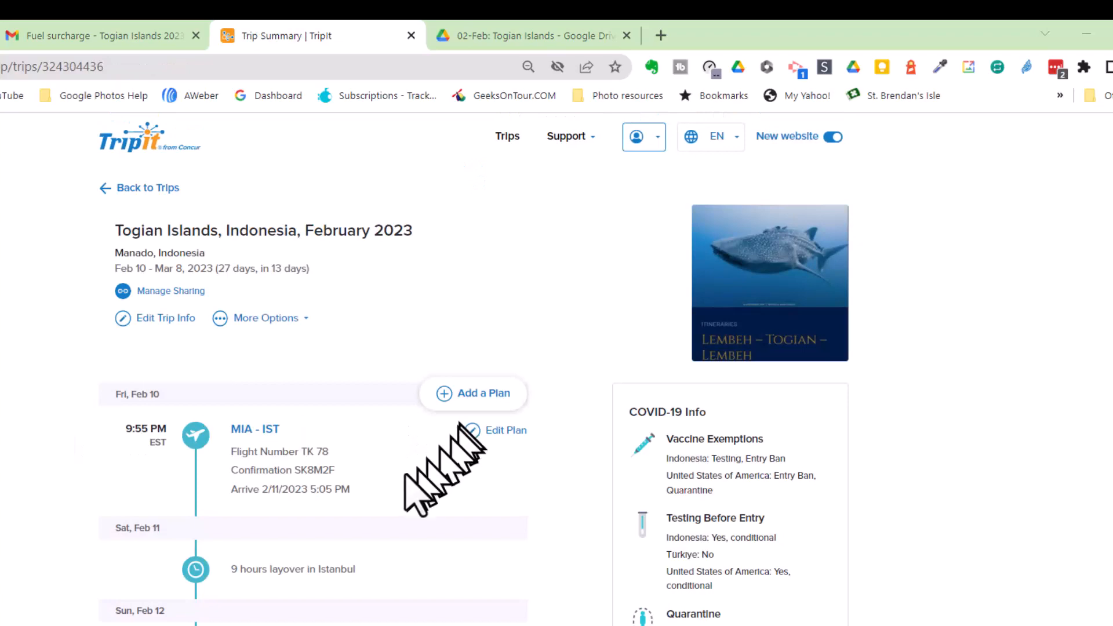
{"action": "scroll", "scroll_direction": "down", "scroll_amount": 3}
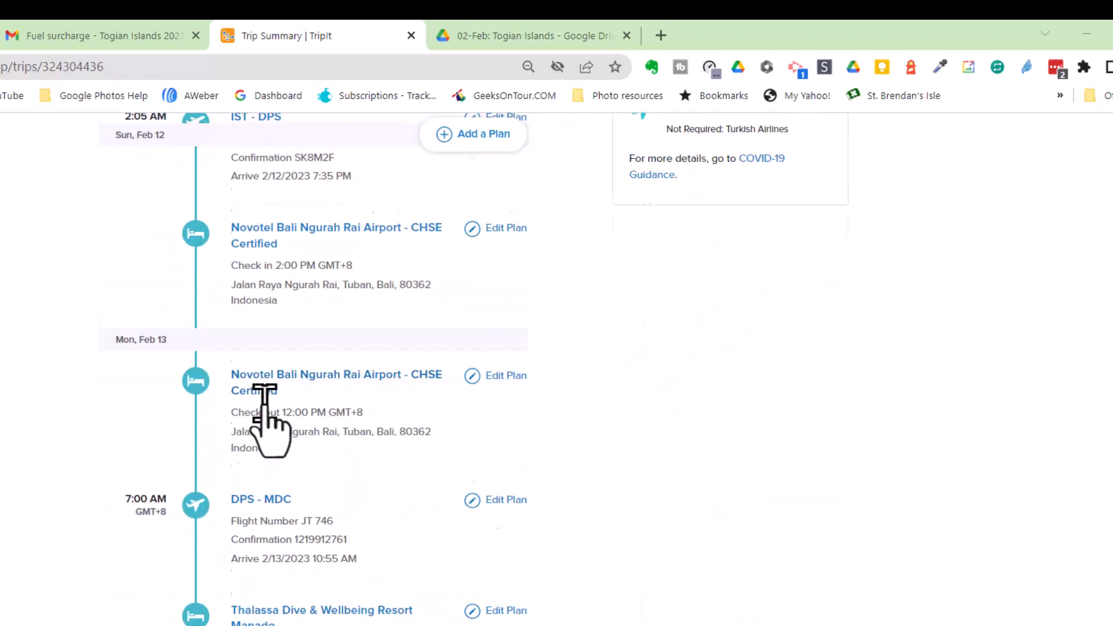
{"action": "scroll", "scroll_direction": "down", "scroll_amount": 3}
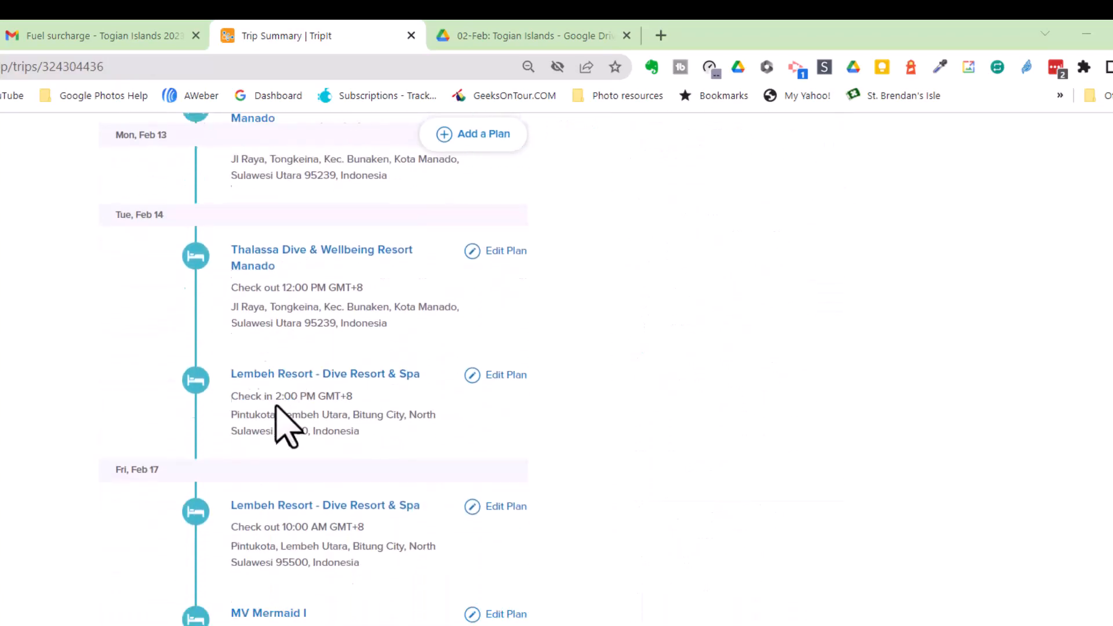
{"action": "scroll", "scroll_direction": "down", "scroll_amount": 3}
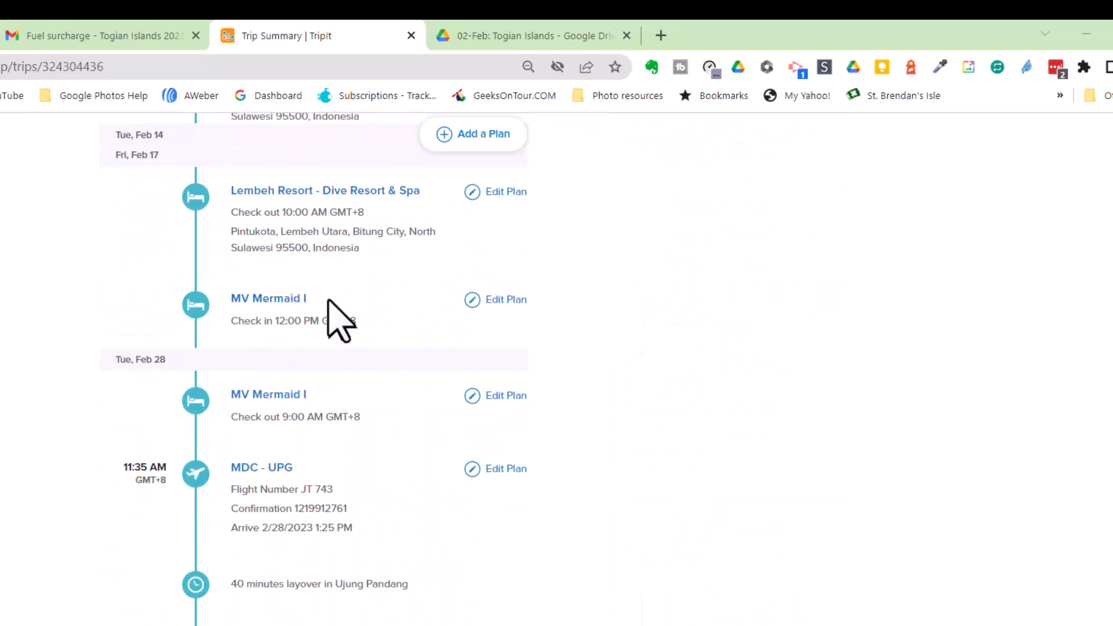
{"action": "mouse_move", "coordinate": [229, 415]}
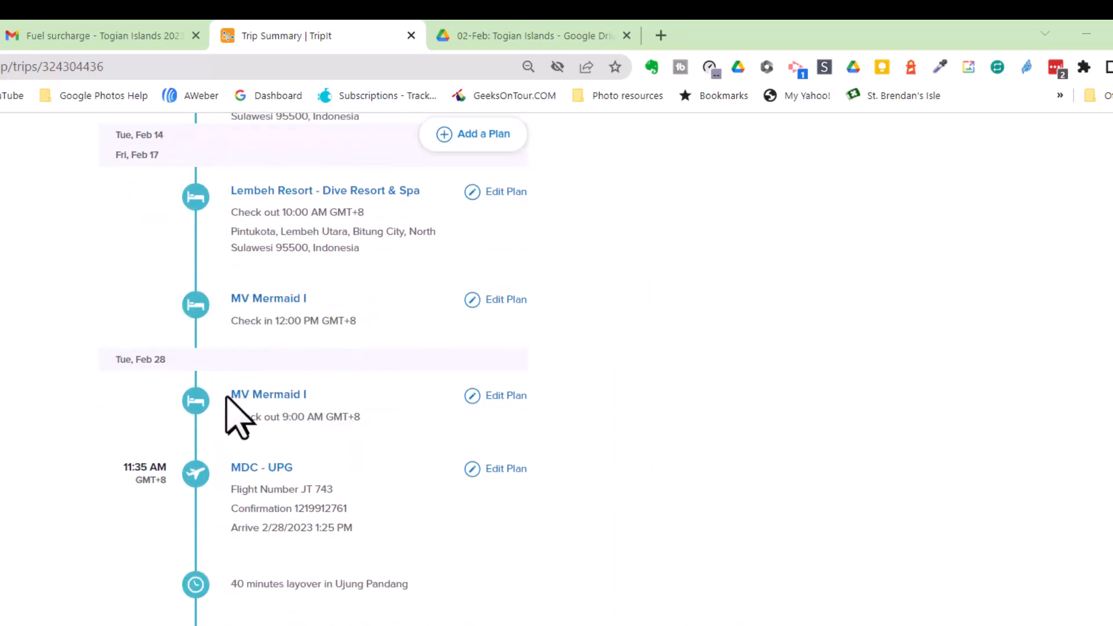
{"action": "mouse_move", "coordinate": [287, 453]}
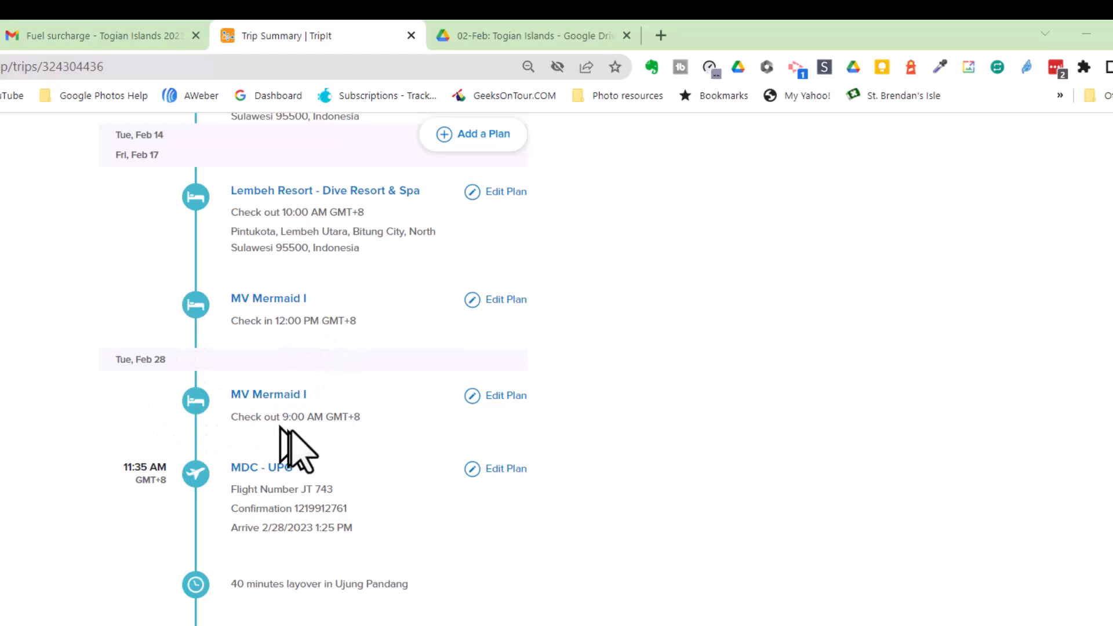
{"action": "mouse_move", "coordinate": [320, 471]}
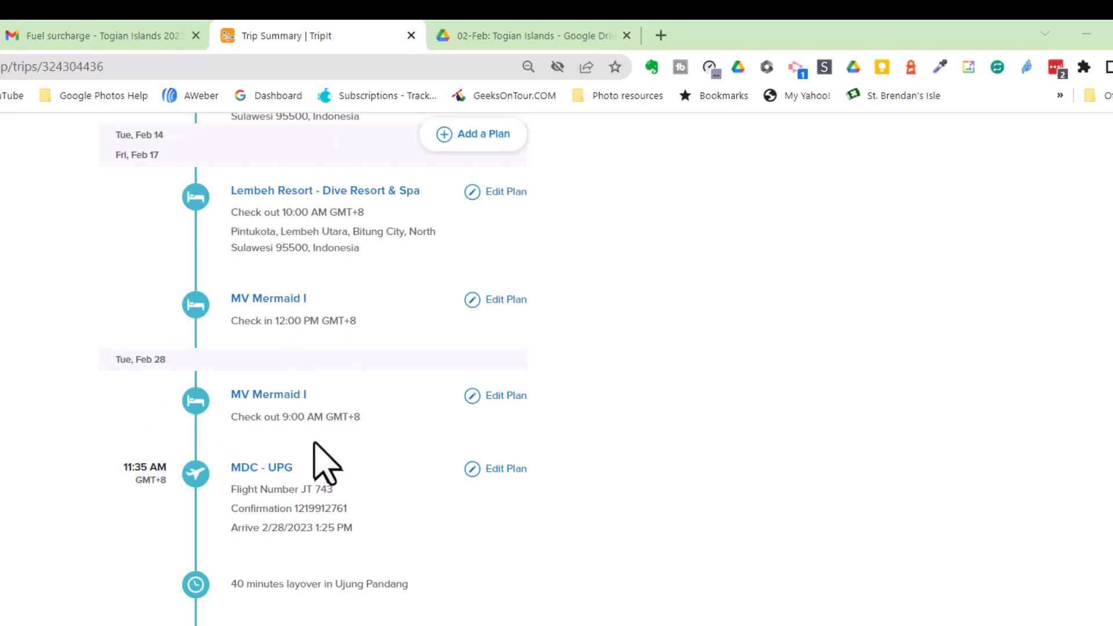
{"action": "mouse_move", "coordinate": [79, 625]}
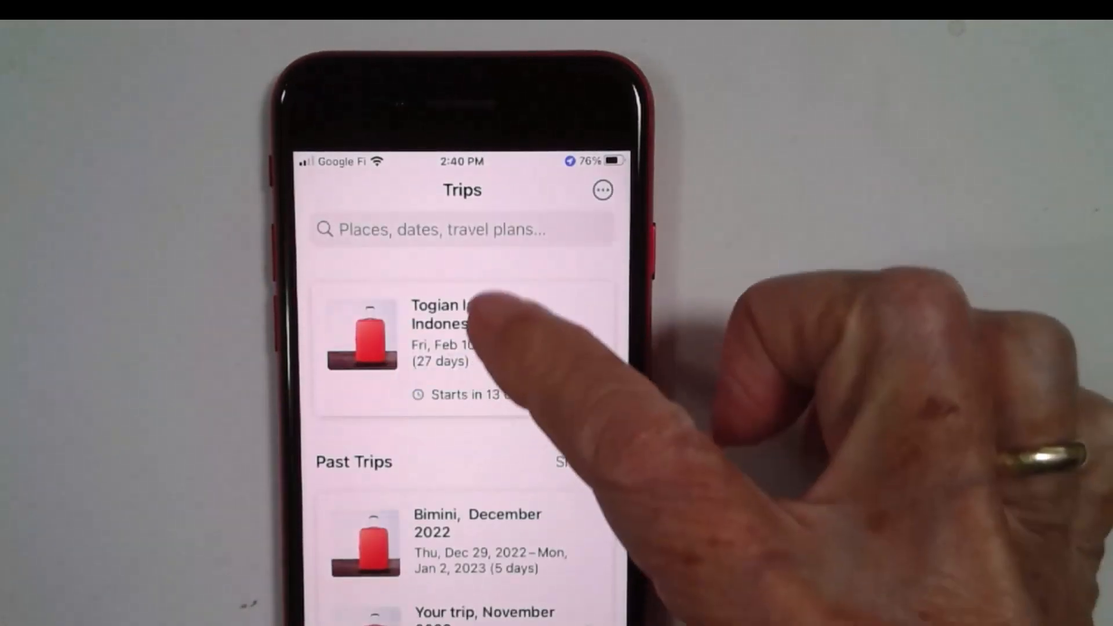
- View the Togian Islands itinerary on the phone and select a hotel entry
{"action": "left_click", "coordinate": [452, 334]}
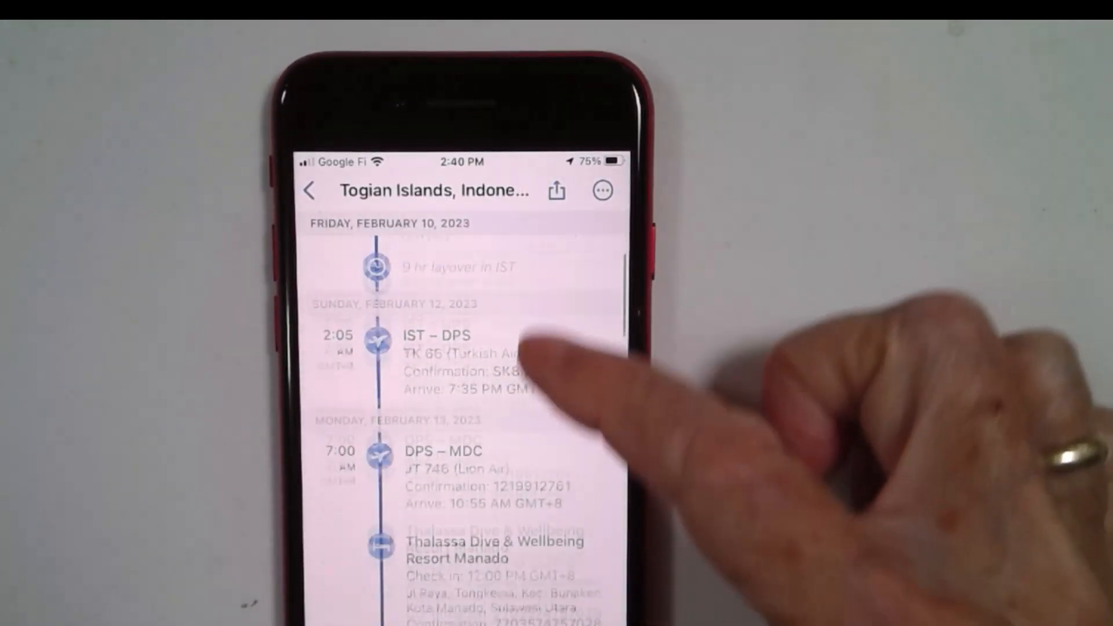
{"action": "scroll", "scroll_direction": "down", "scroll_amount": 3}
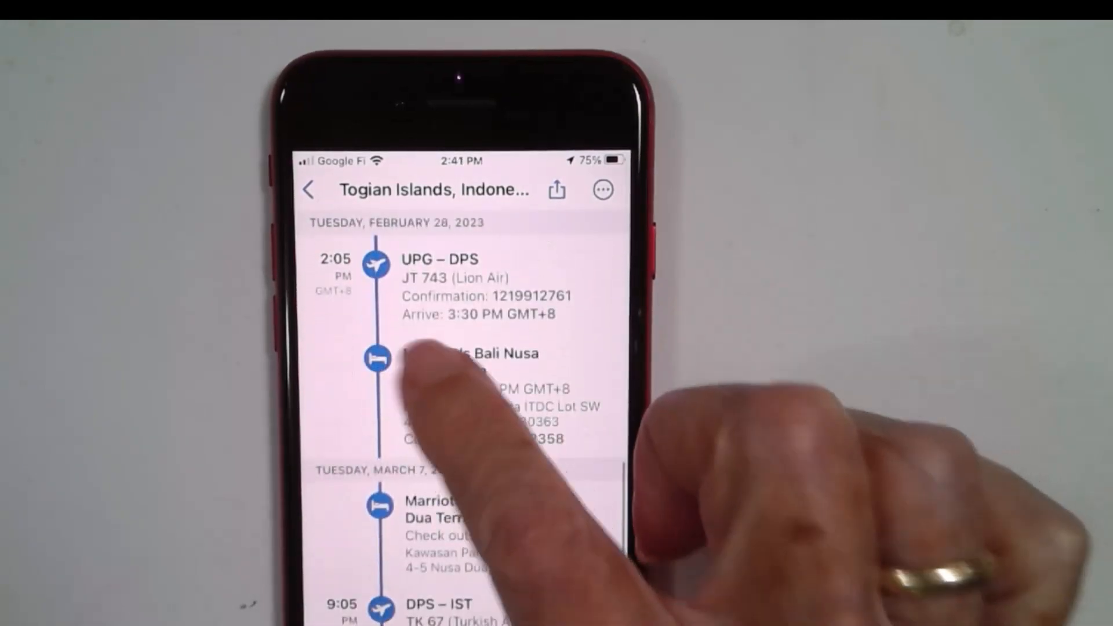
{"action": "left_click", "coordinate": [485, 358]}
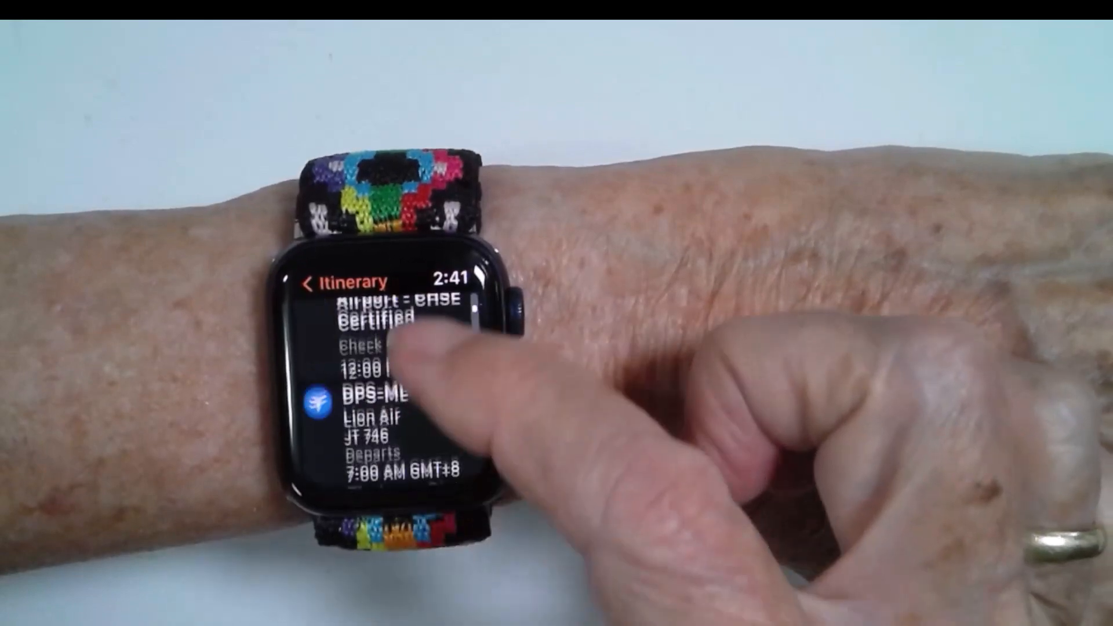
- Scroll the watch itinerary to the MV Mermaid I check-in and Feb 28 checkout
{"action": "scroll", "scroll_direction": "down", "scroll_amount": 3}
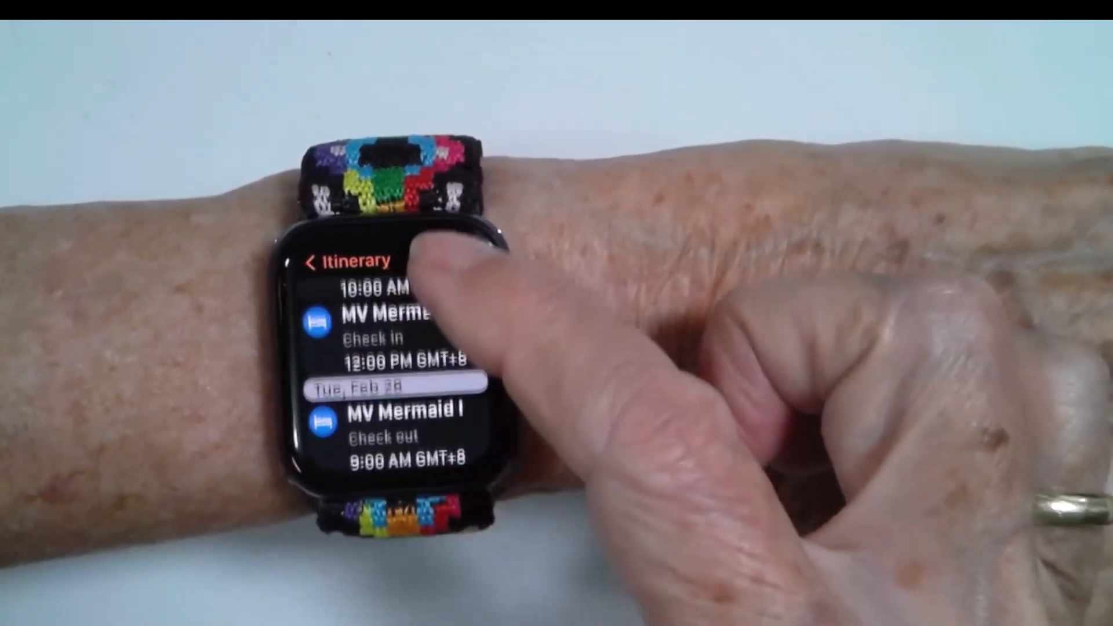